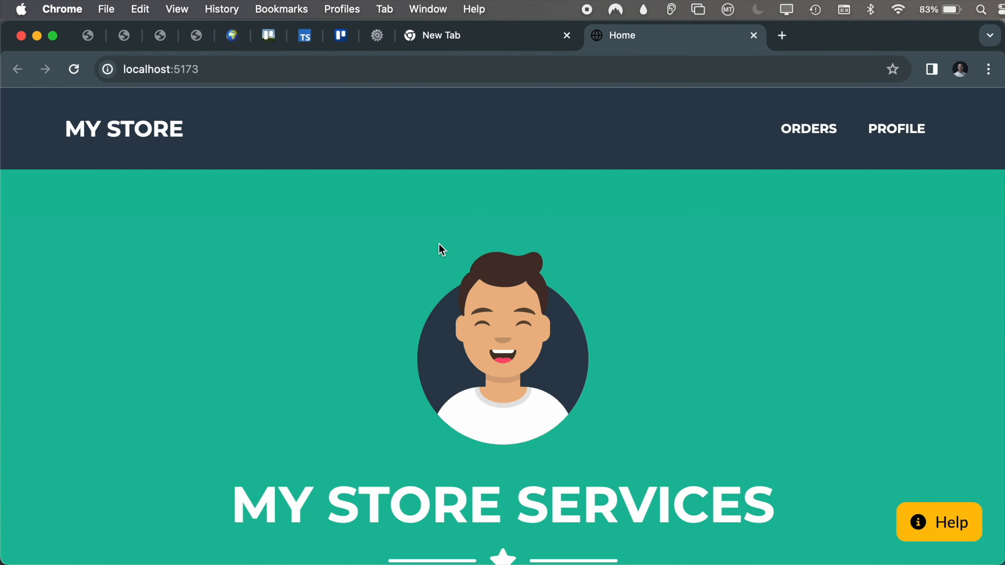
Step: Add orders until the count reads ORDERS (3), then go to the PROFILE page
scroll(down, 3)
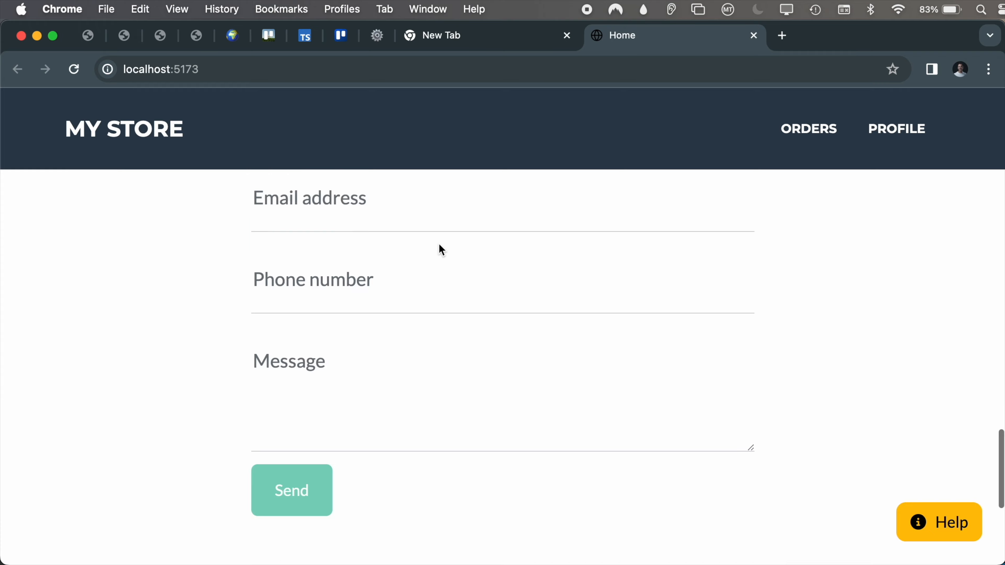
click(809, 128)
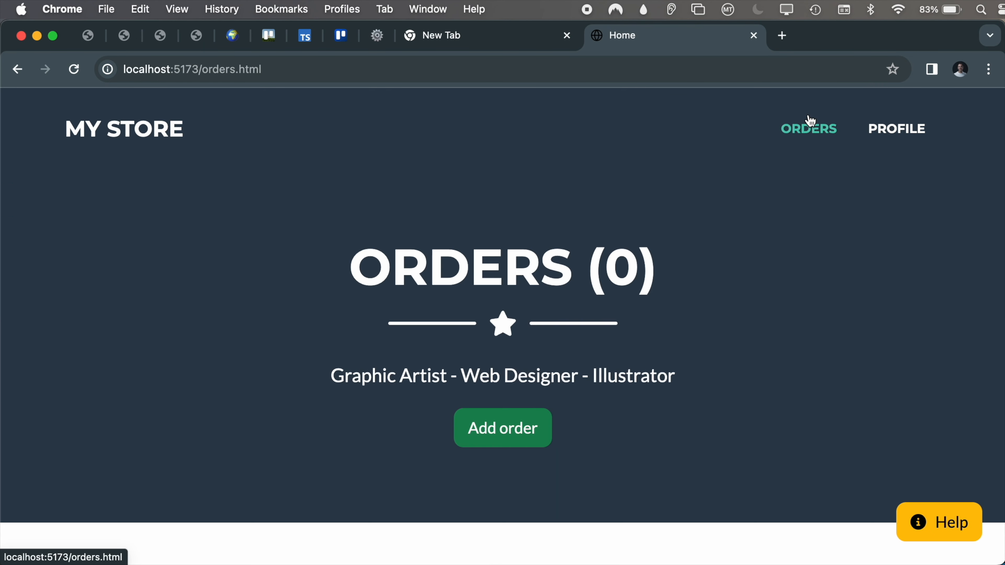
mouse_move(507, 439)
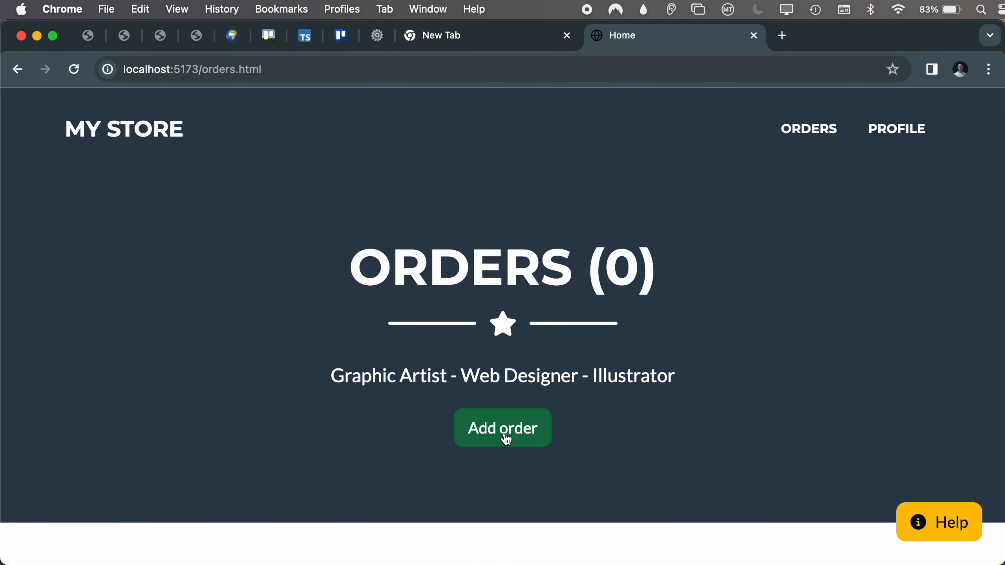
click(503, 428)
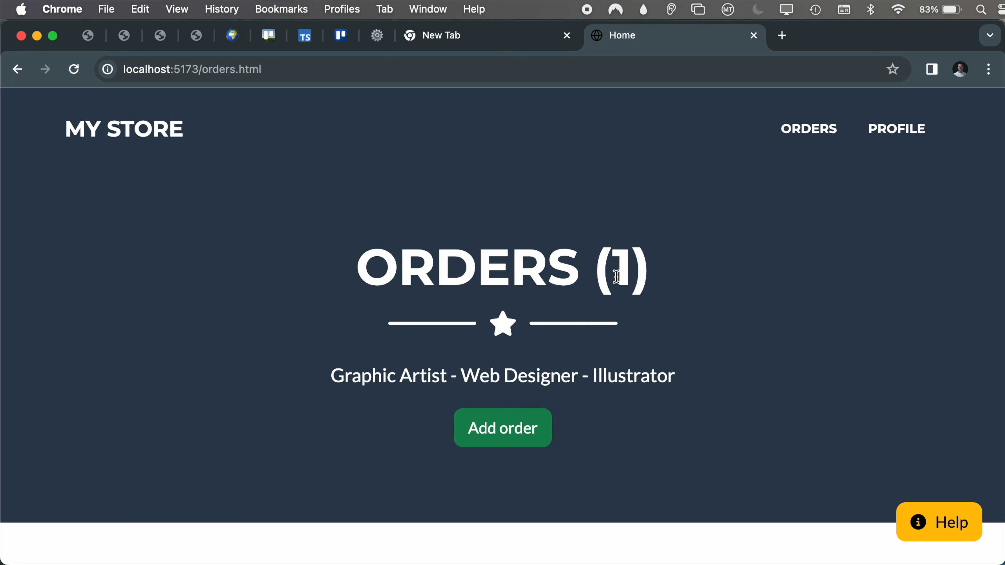
click(487, 441)
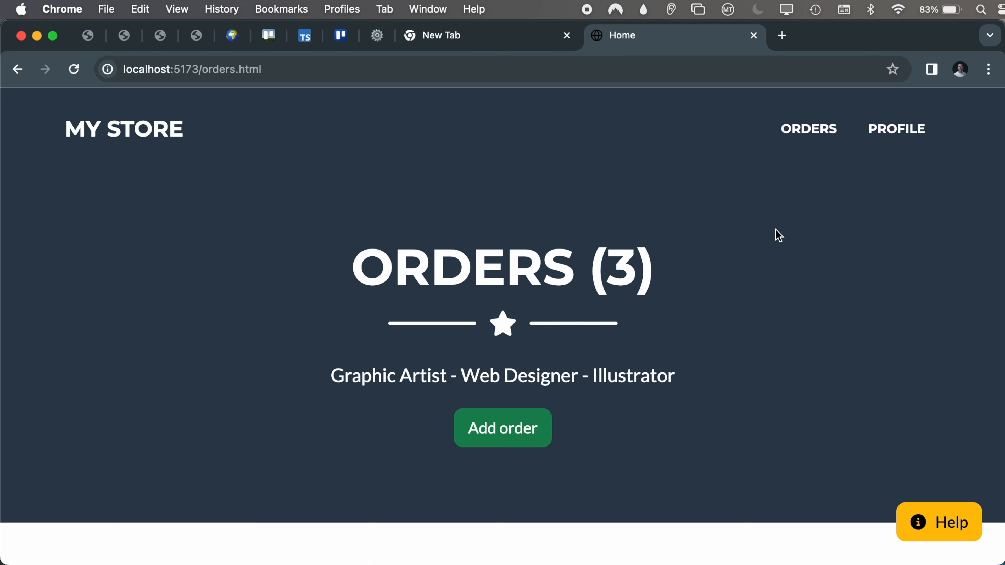
click(894, 132)
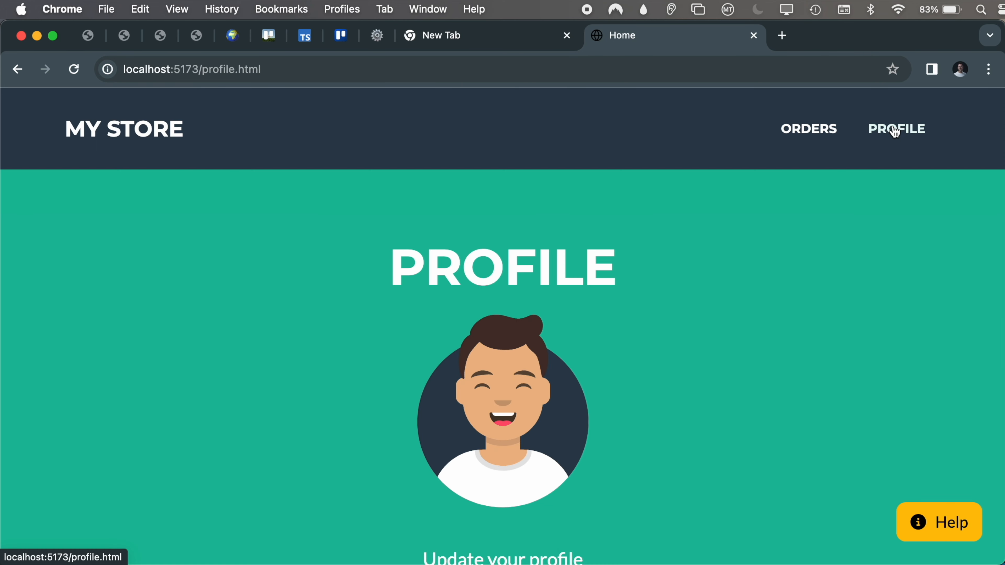
scroll(down, 3)
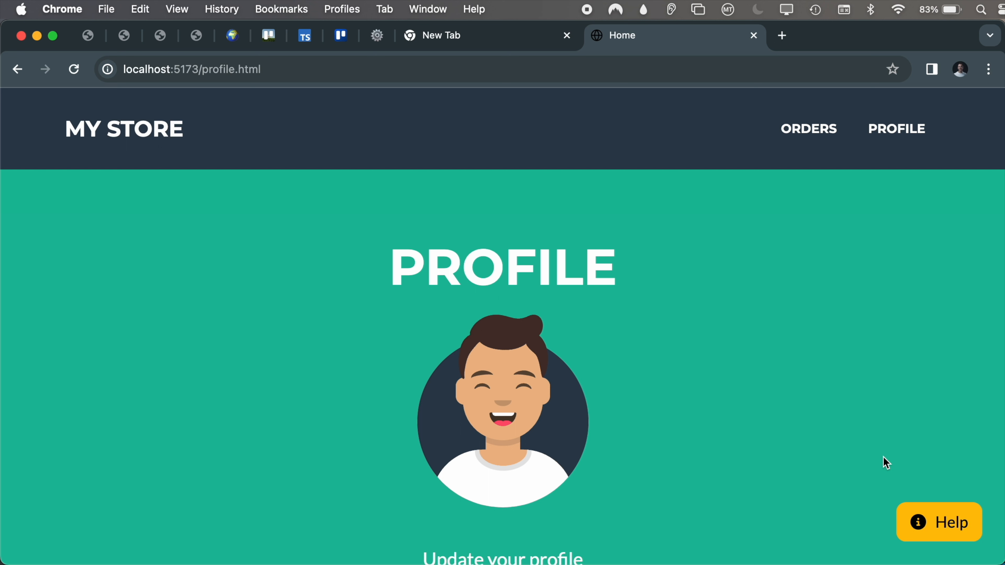
mouse_move(951, 528)
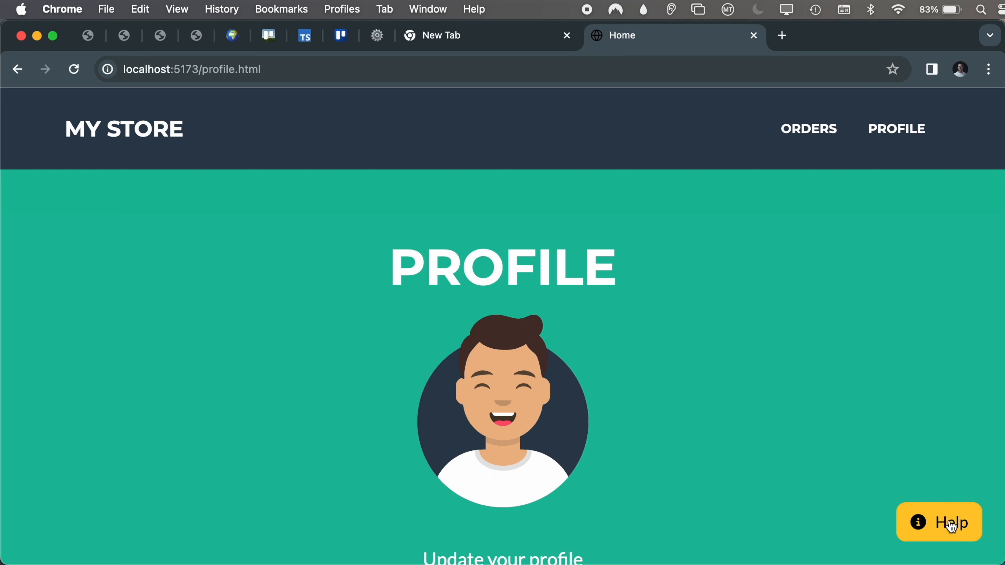
mouse_move(797, 382)
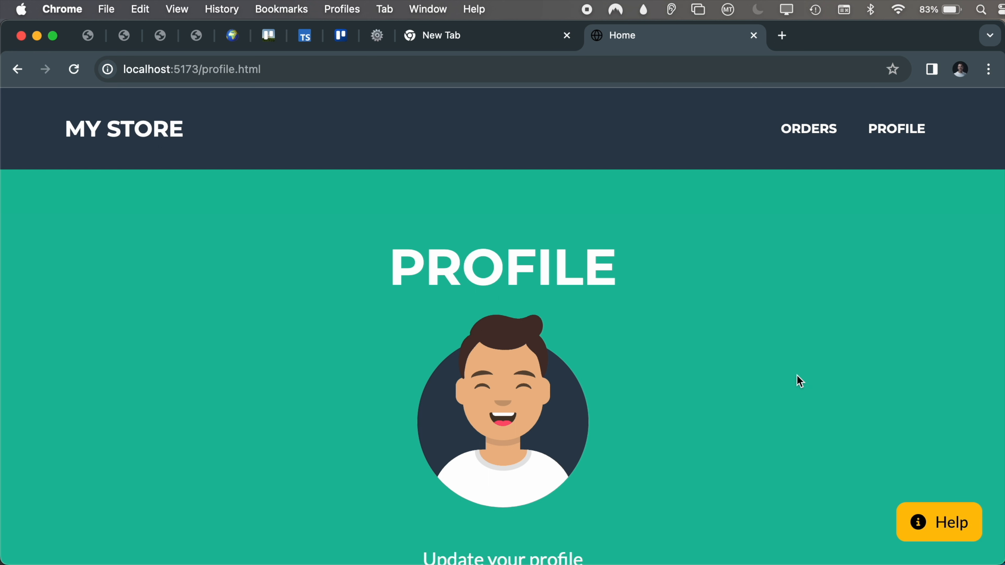
mouse_move(886, 212)
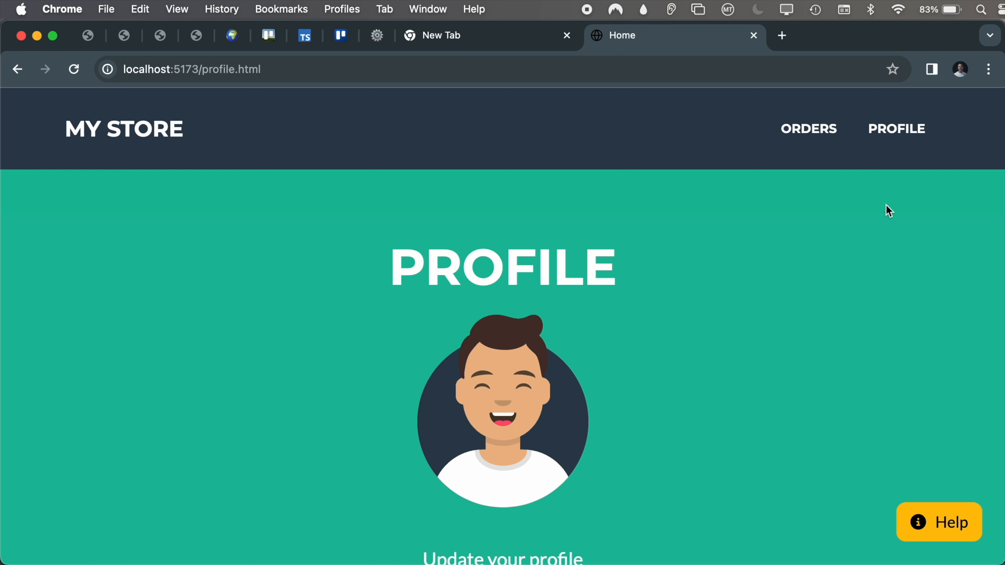
Step: Request help on the profile page, dismiss the home page's Auto Help message, and go to orders
click(939, 522)
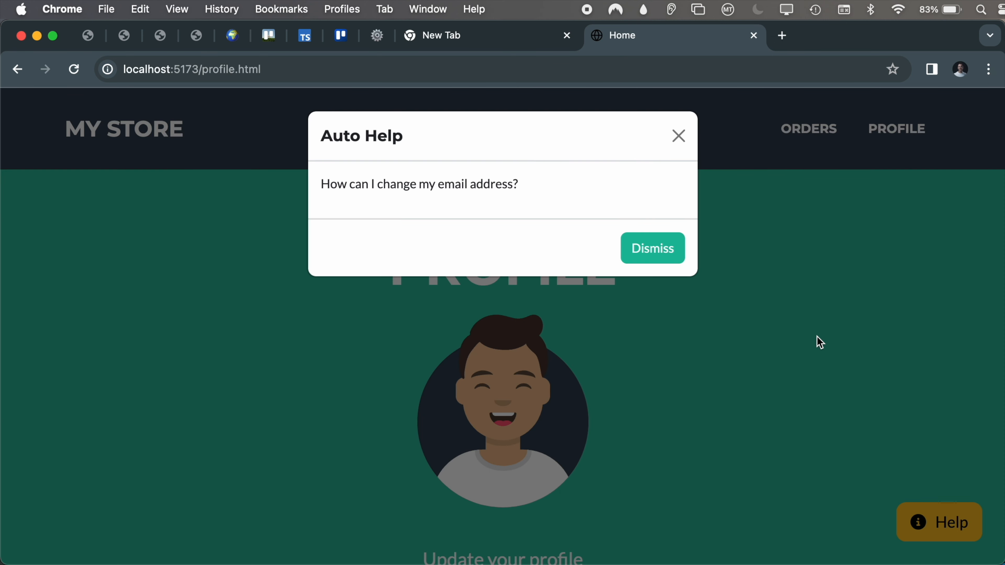
click(133, 131)
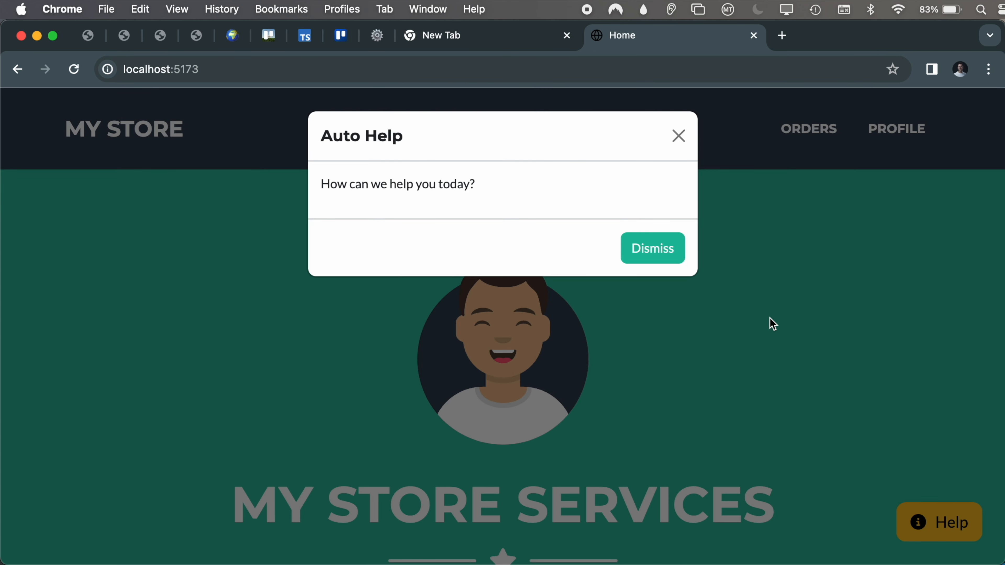
mouse_move(781, 307)
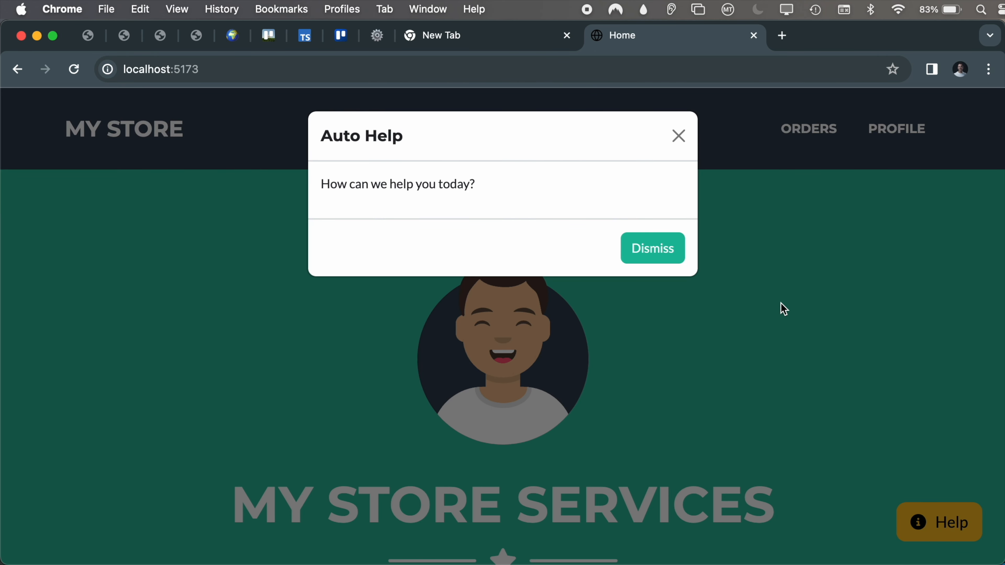
click(653, 248)
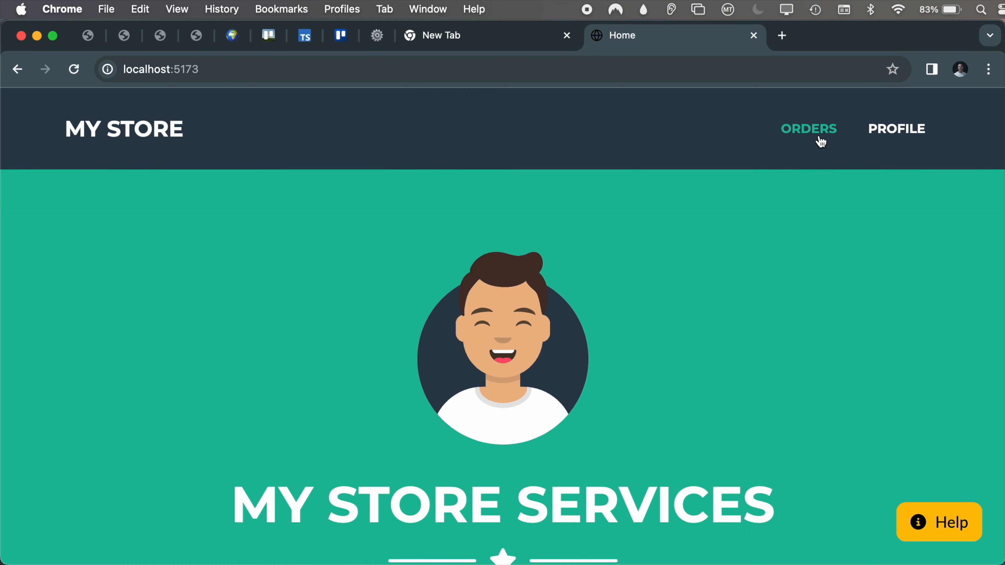
click(809, 129)
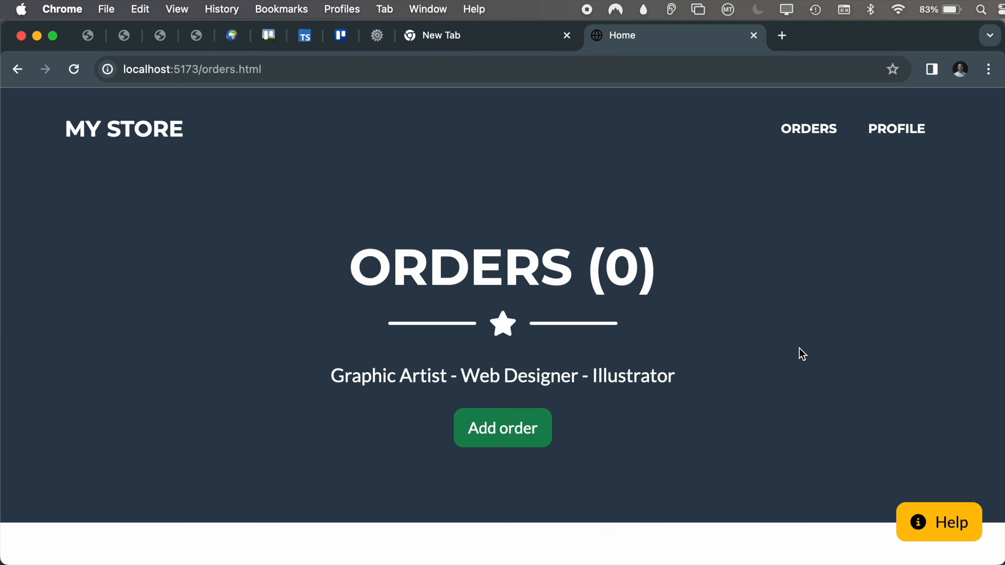
mouse_move(971, 553)
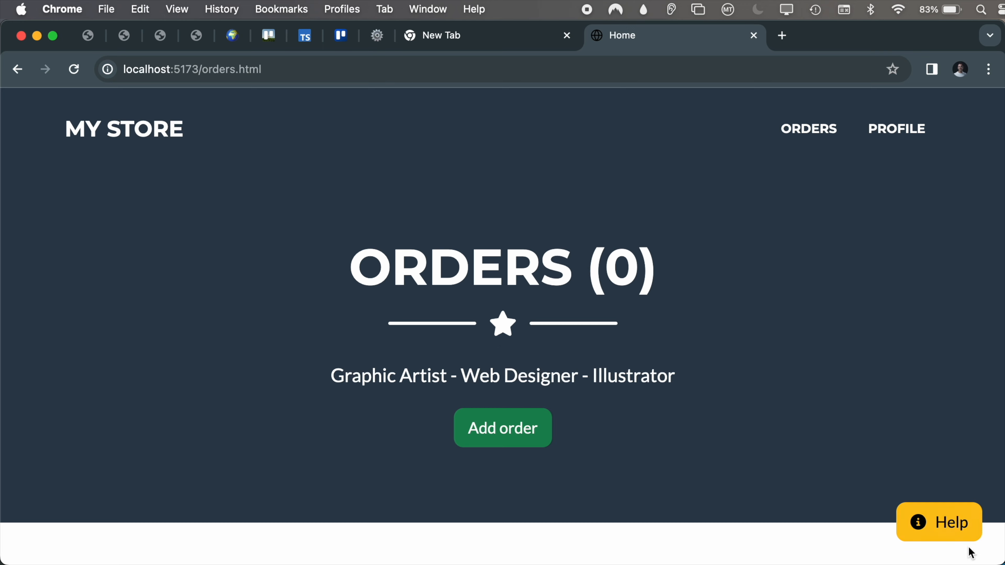
Step: Request help twice on the orders page, dismissing the order and refund help messages
click(948, 526)
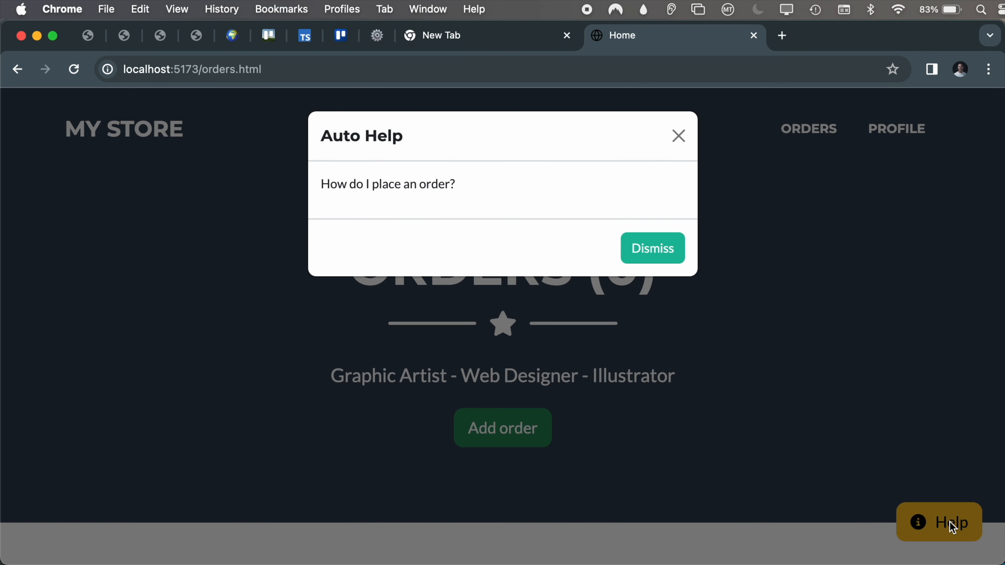
click(652, 248)
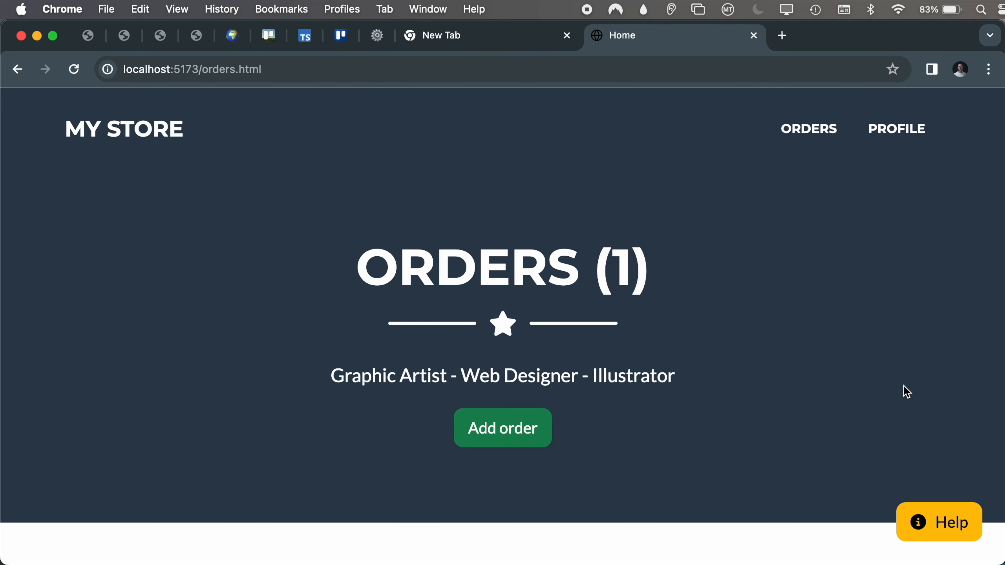
mouse_move(947, 498)
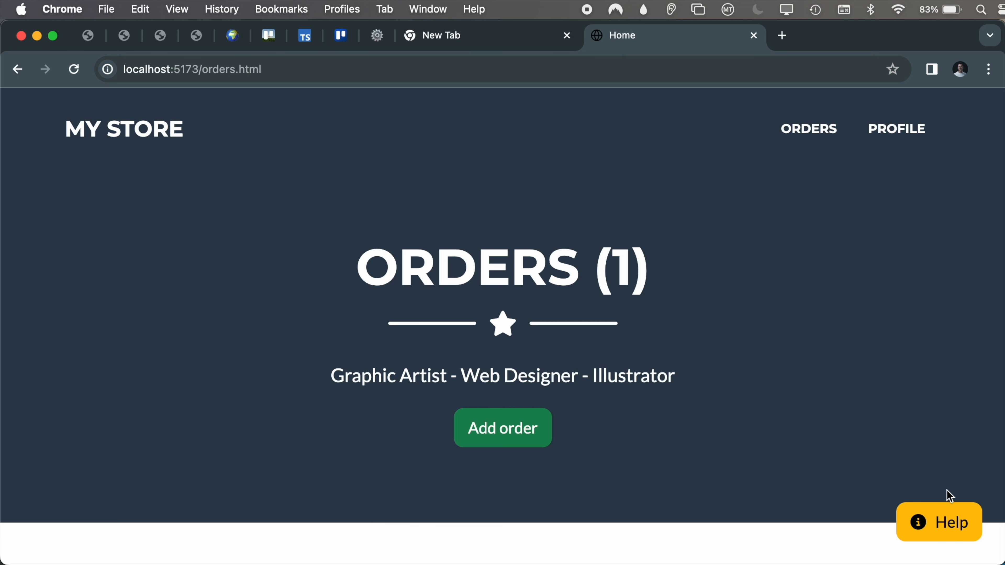
click(937, 523)
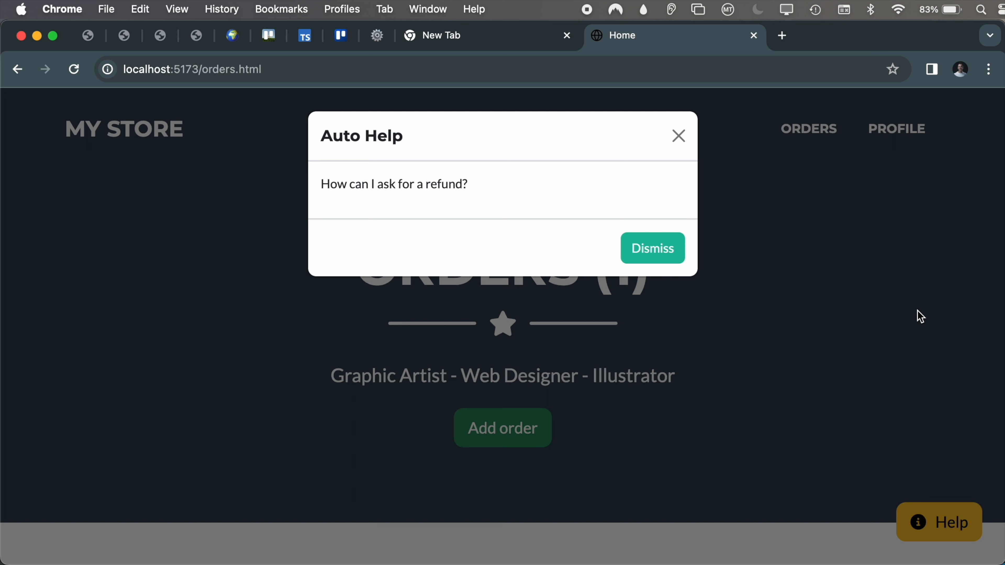
mouse_move(844, 266)
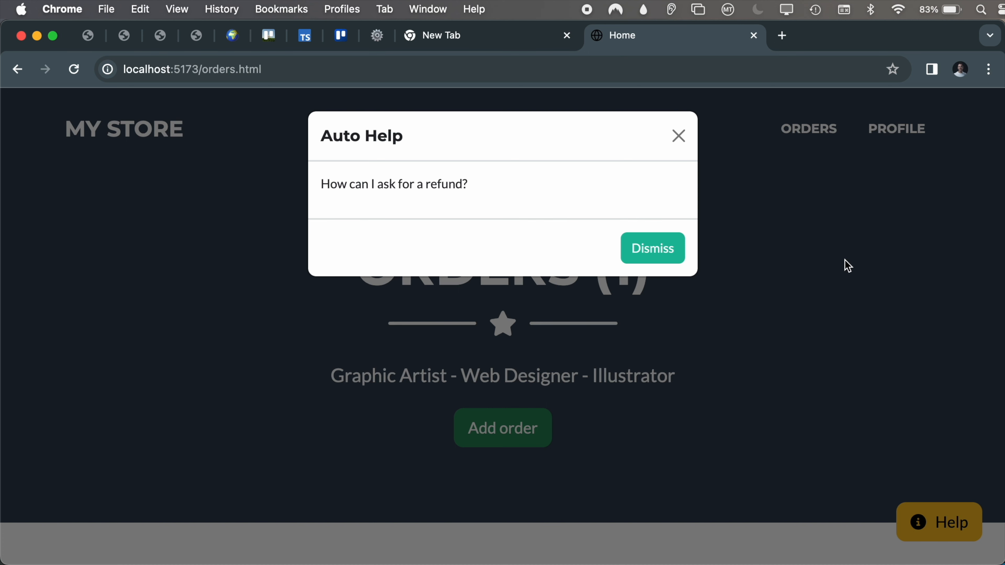
click(653, 248)
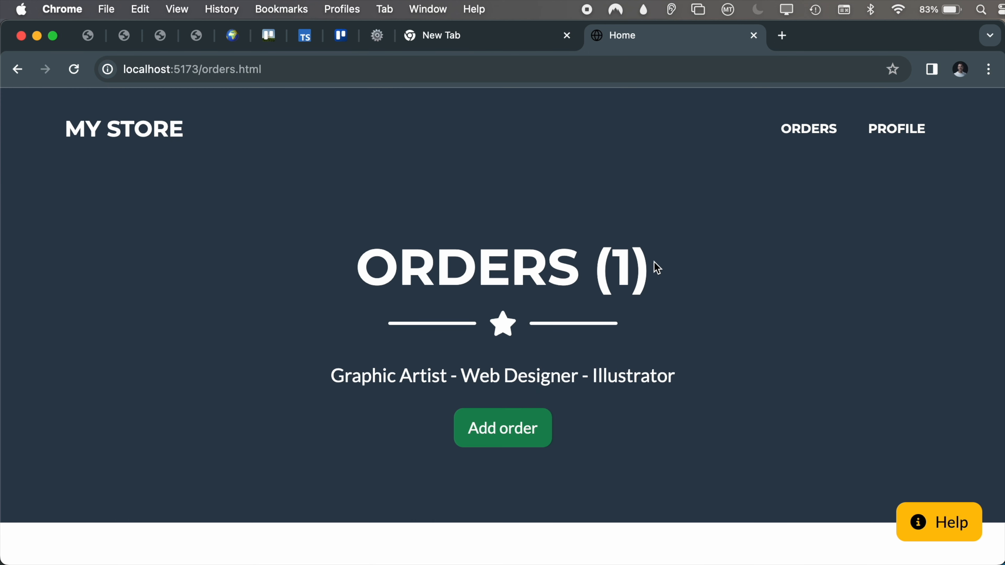
mouse_move(311, 270)
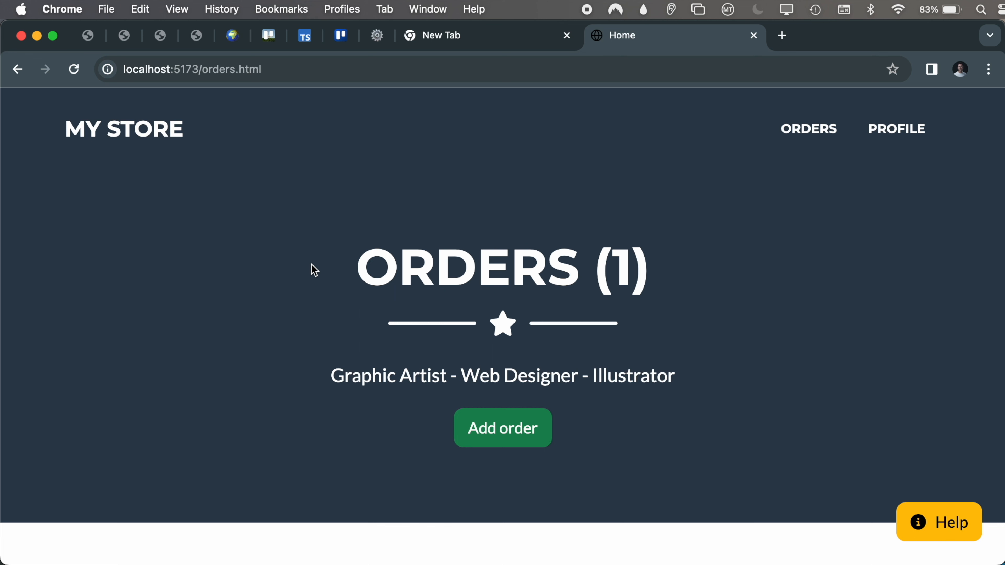
Step: Select the ORDERS (1) heading, then visit the profile and orders pages from the nav bar
triple_click(502, 267)
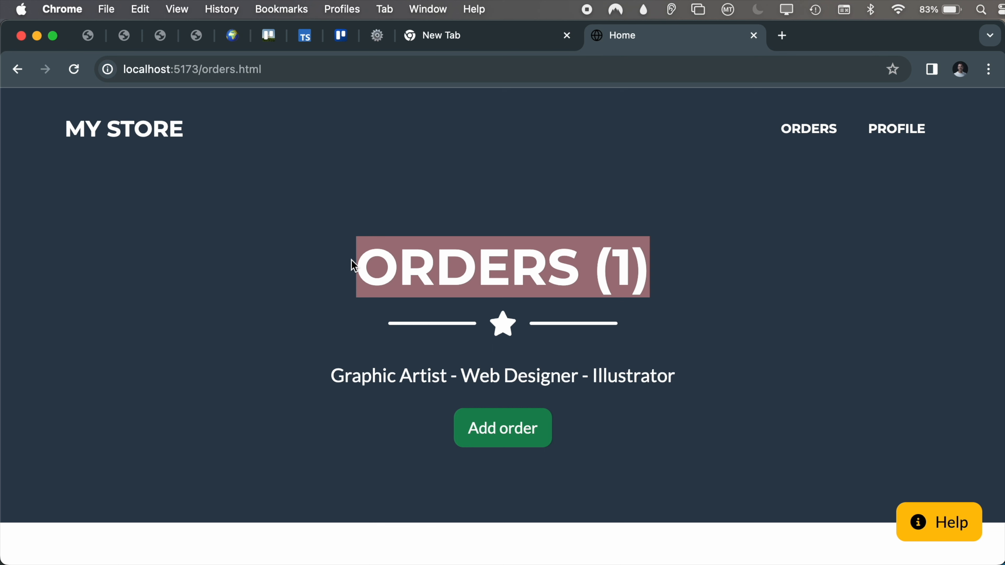
mouse_move(121, 117)
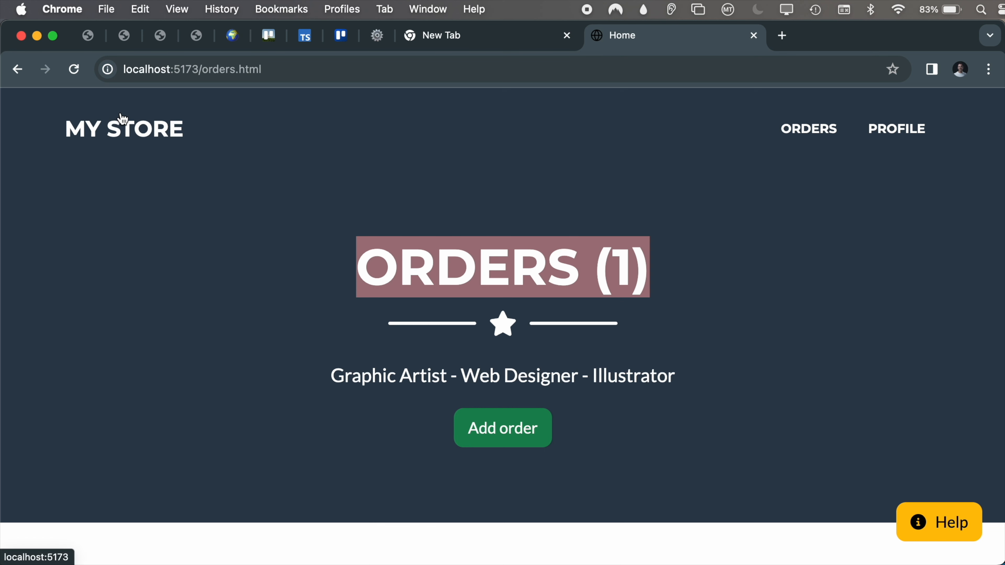
mouse_move(126, 130)
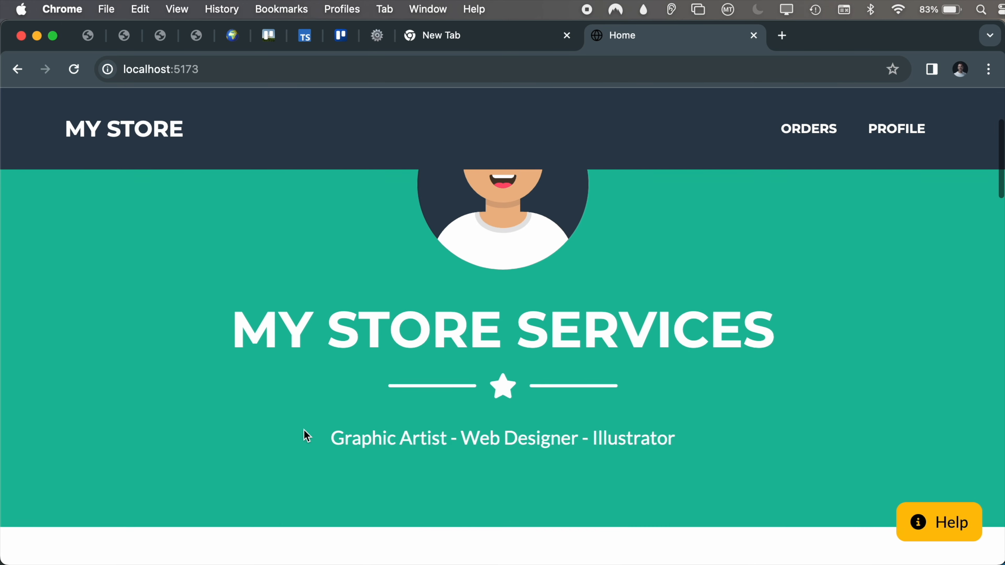
click(896, 129)
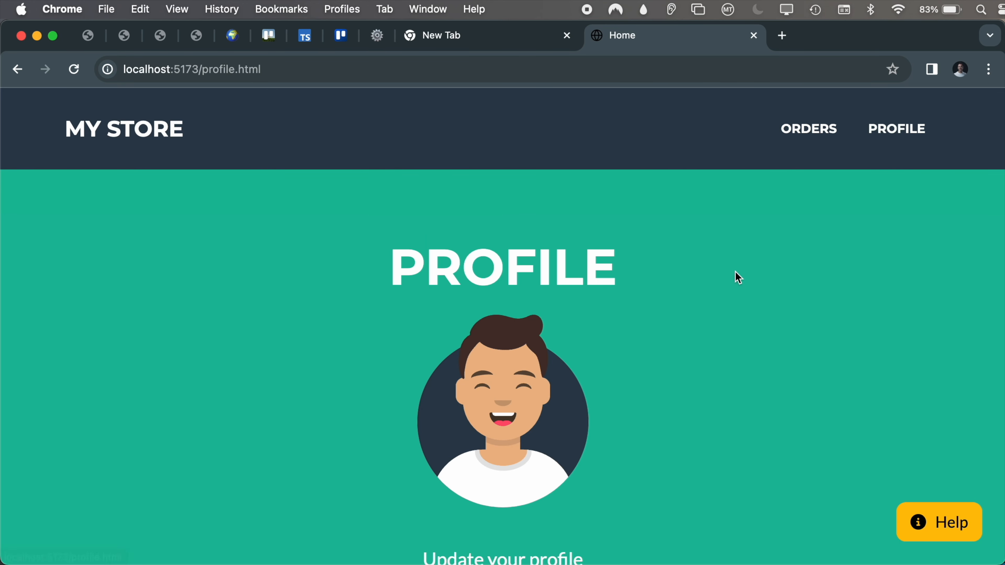
click(809, 129)
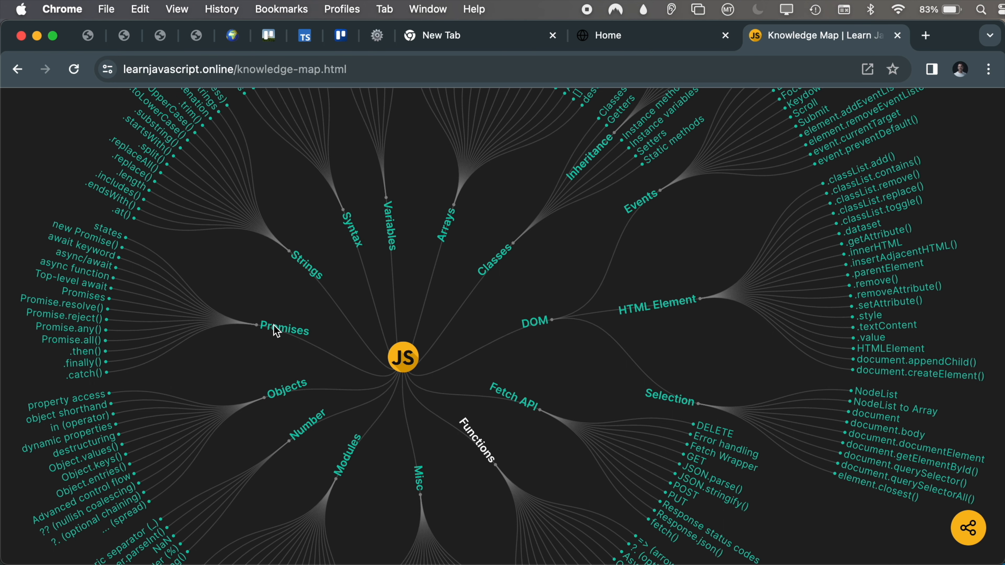
mouse_move(91, 237)
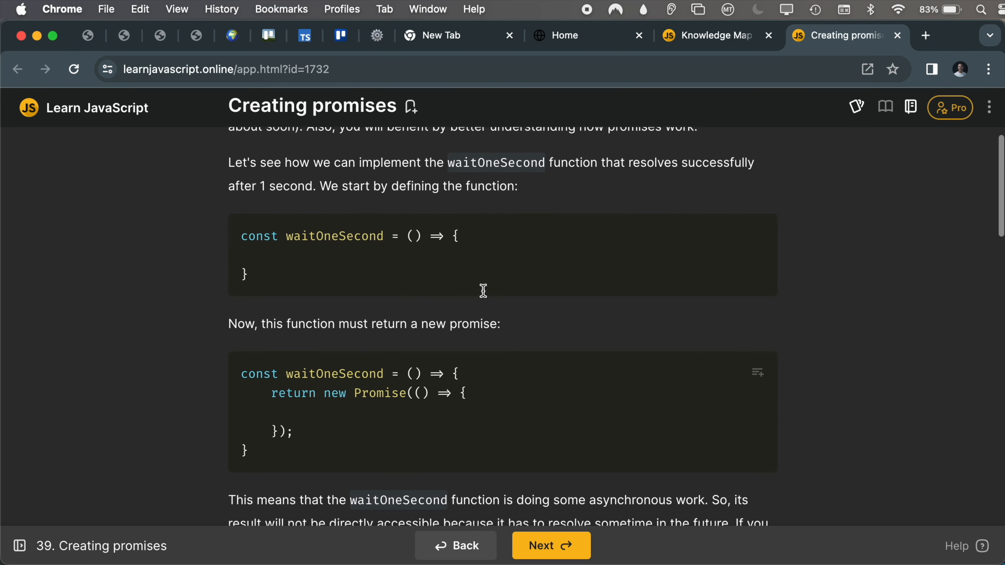
Step: Write the comment "Create a promise" in the Add note dialog and save the note
scroll(down, 3)
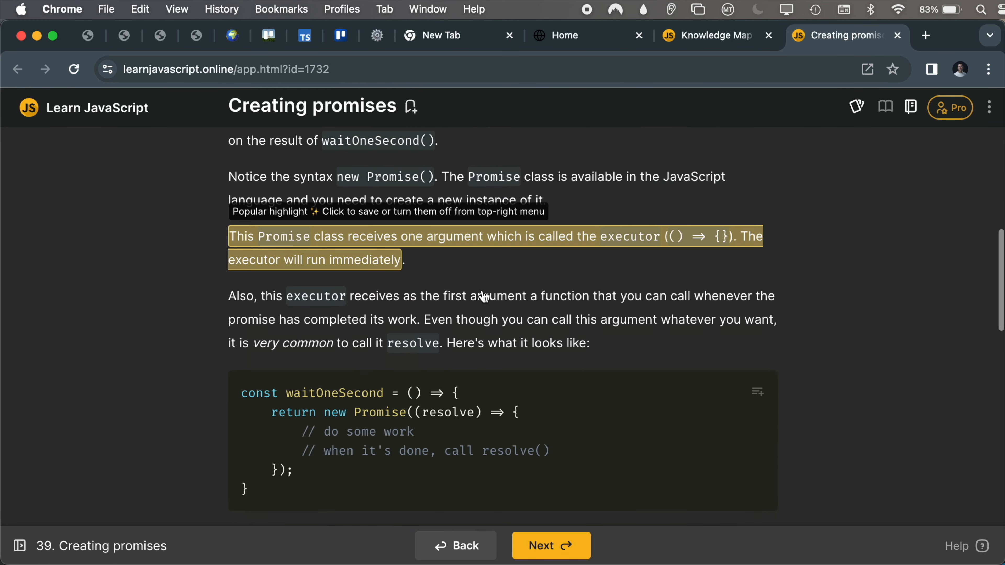
scroll(down, 3)
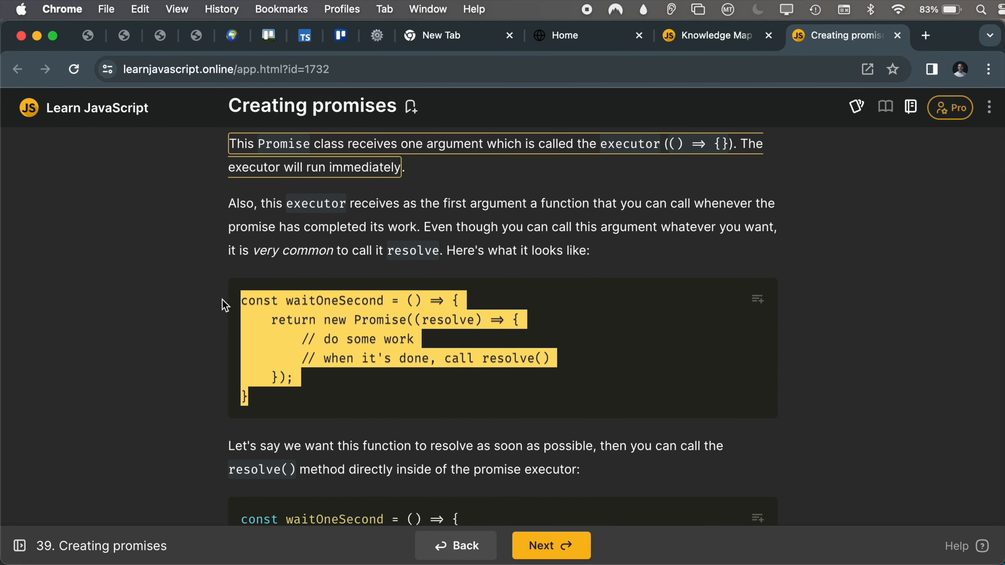
click(409, 108)
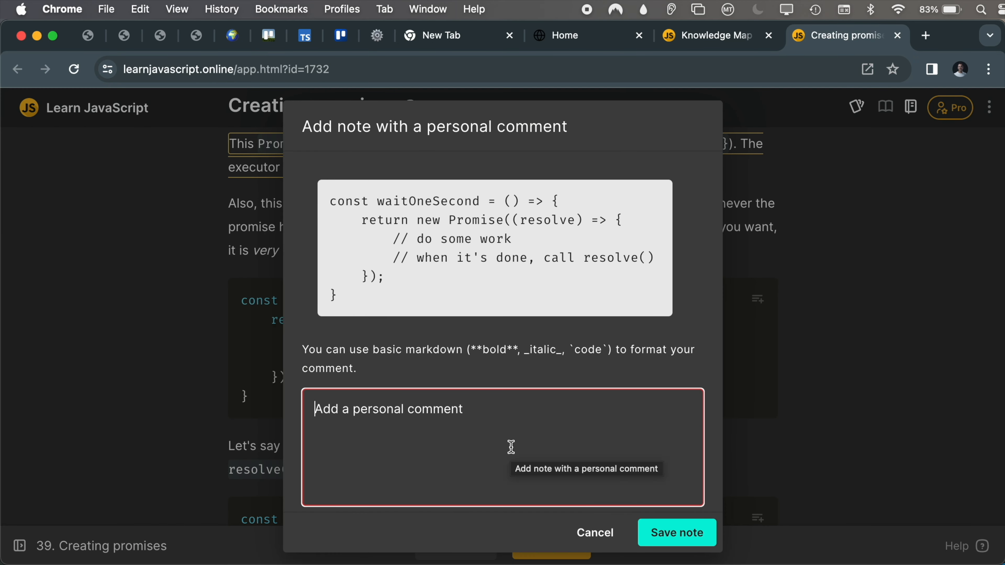
text(Create a promise)
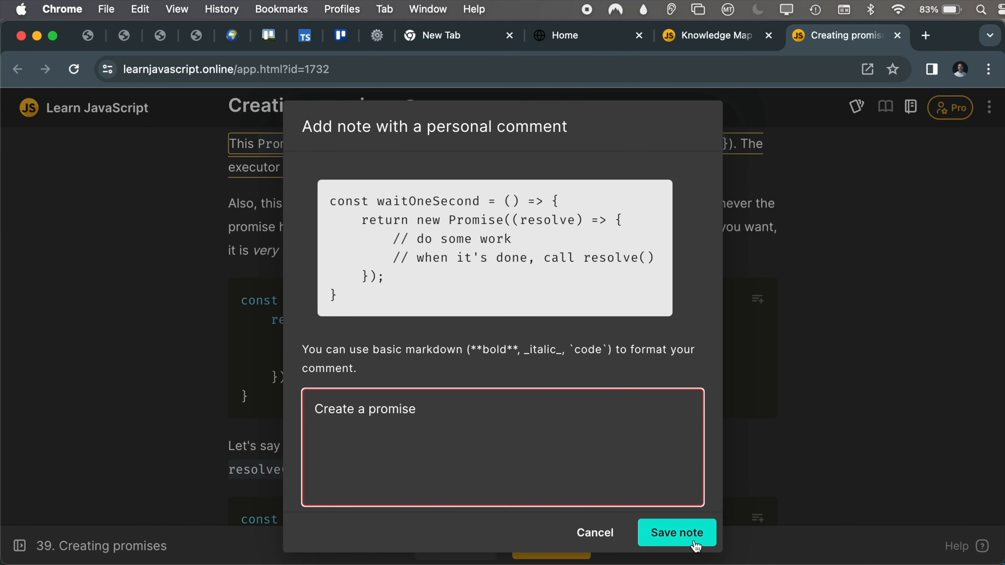
click(676, 533)
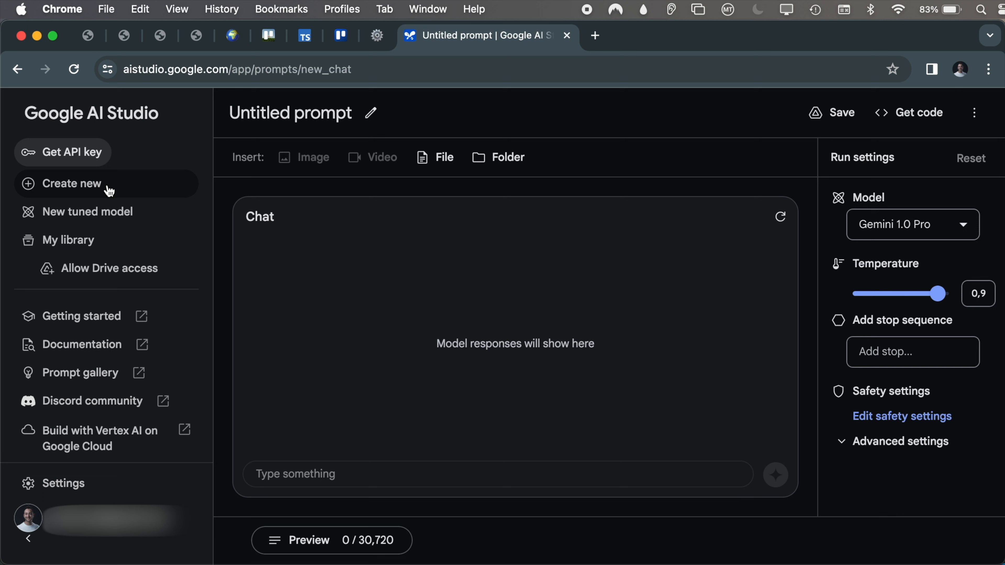
Step: Run a new freeform prompt asking for a 3 line poem about JavaScript, then leave without saving
click(71, 184)
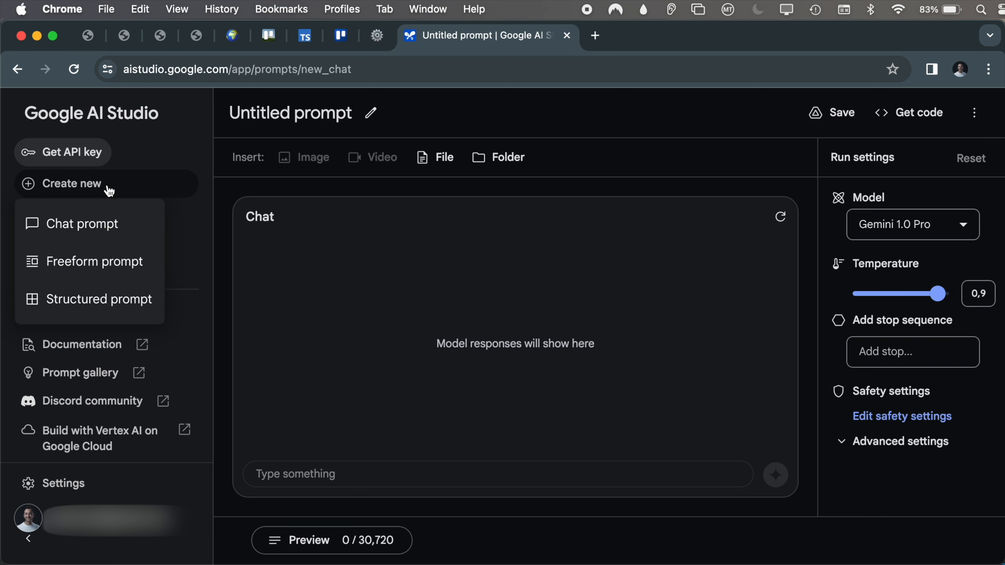
mouse_move(103, 273)
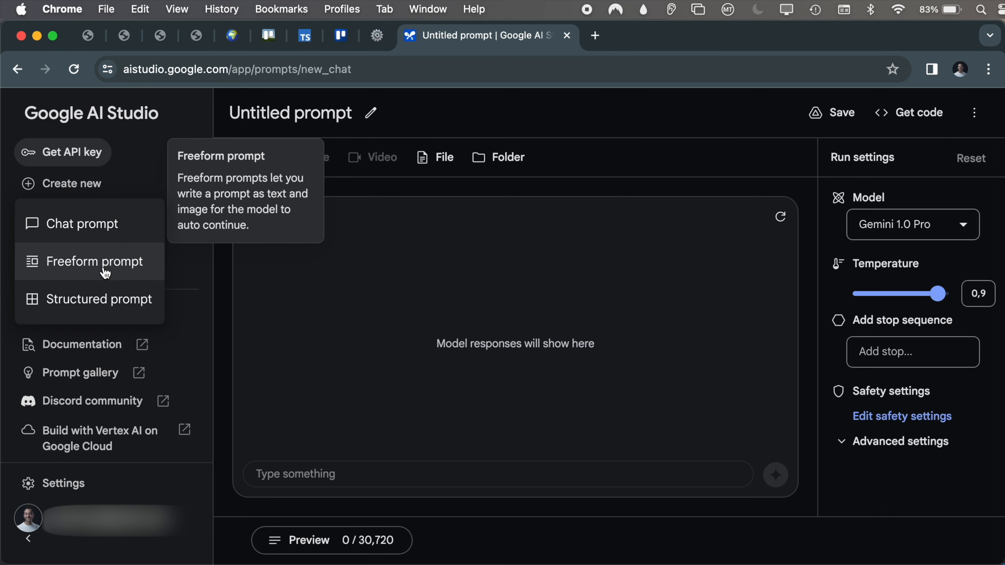
click(95, 261)
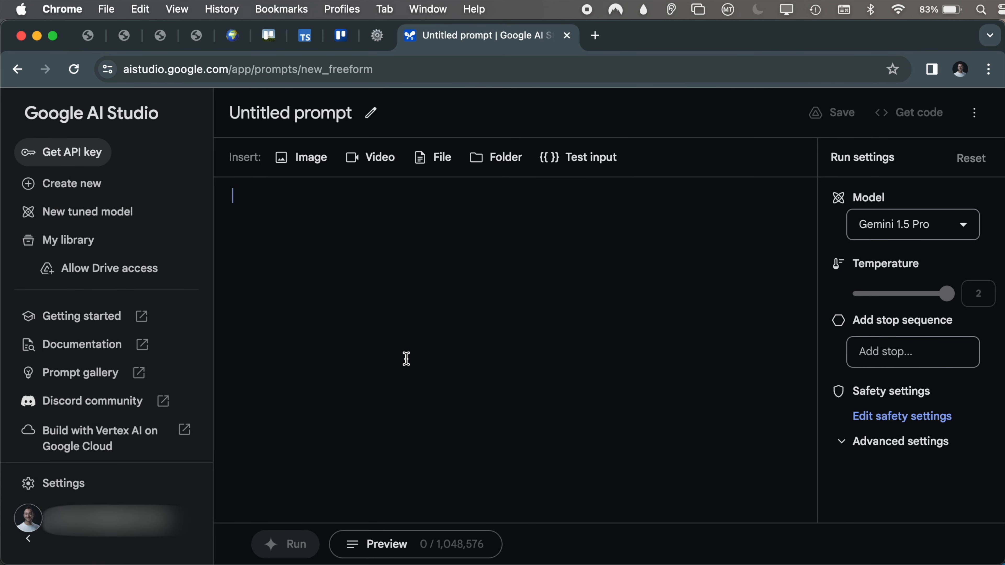
text(Describe what the people are doing in this image:)
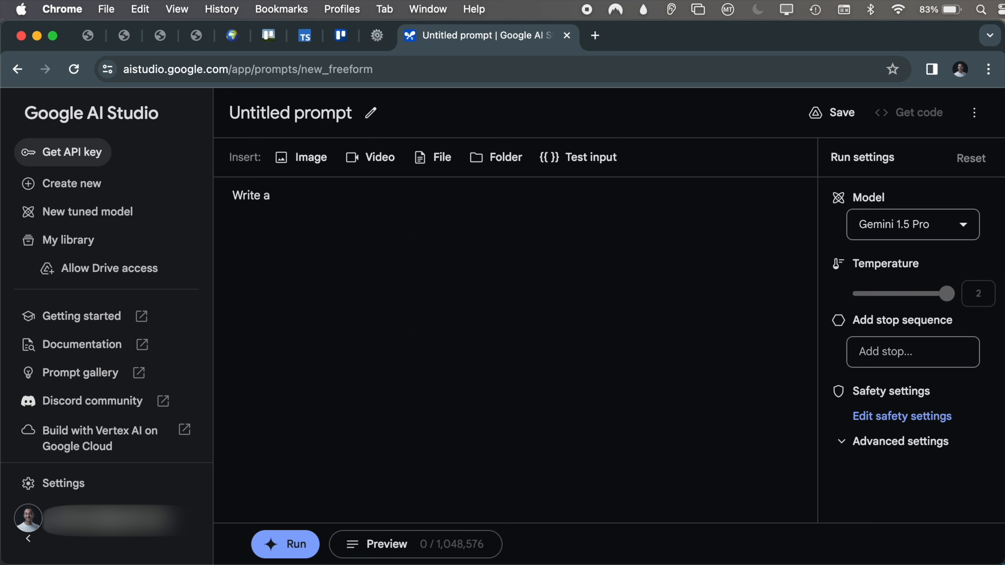
text(3 line poem about J)
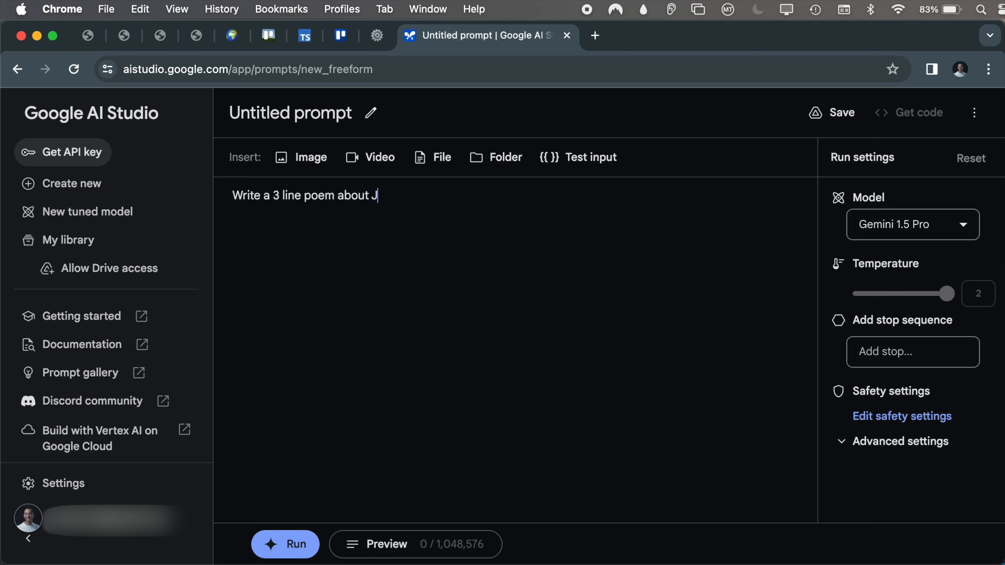
text(avaScript)
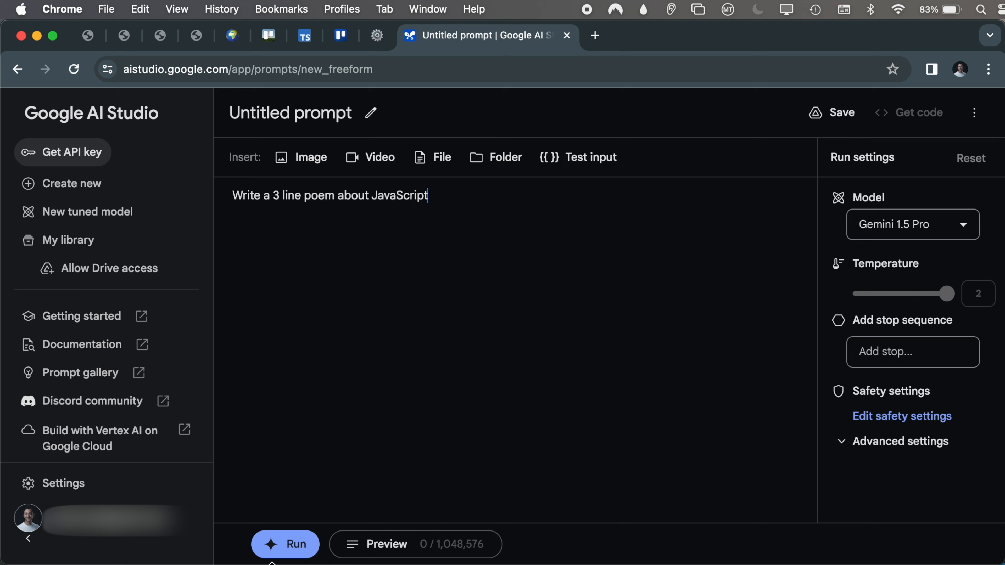
click(286, 544)
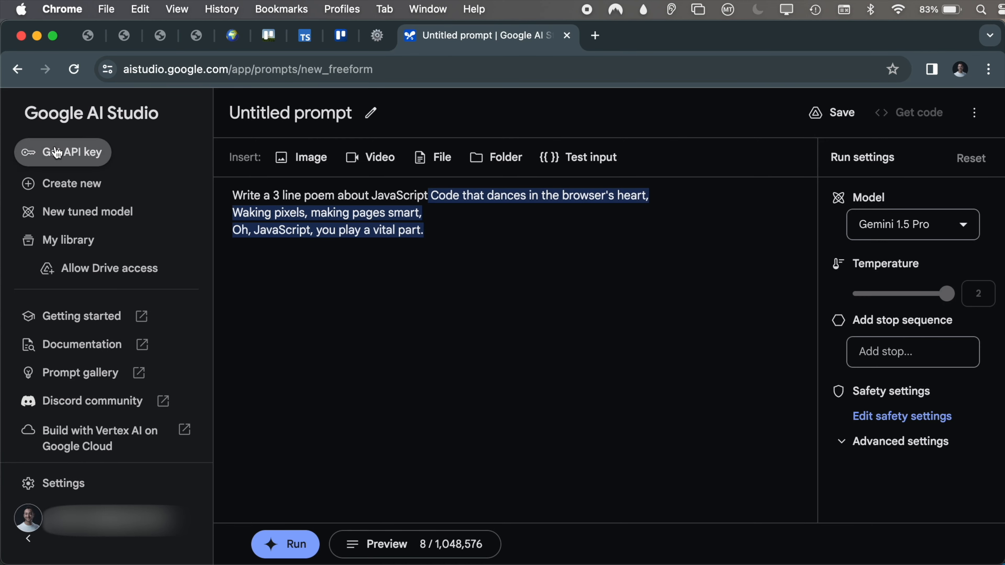
mouse_move(663, 373)
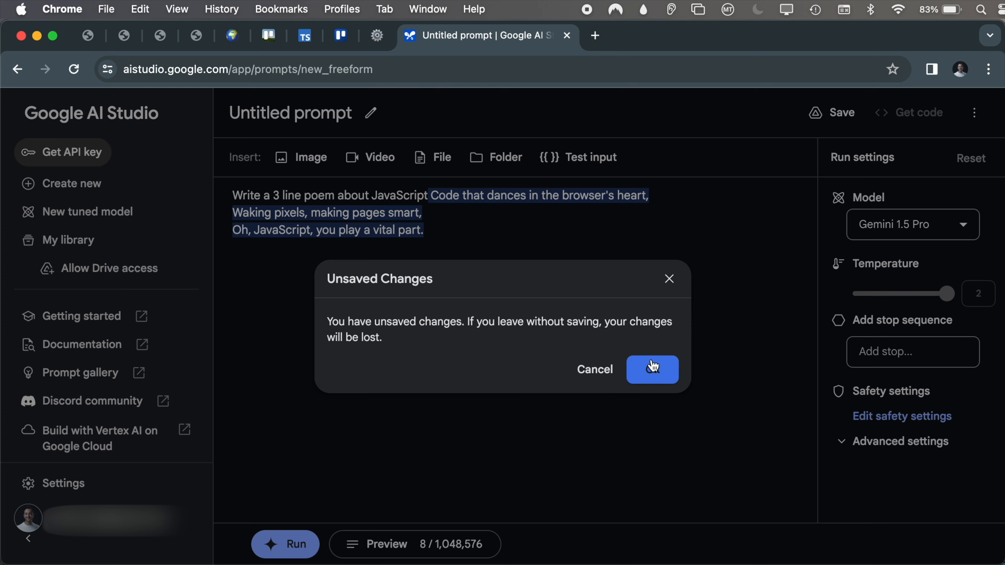
click(653, 370)
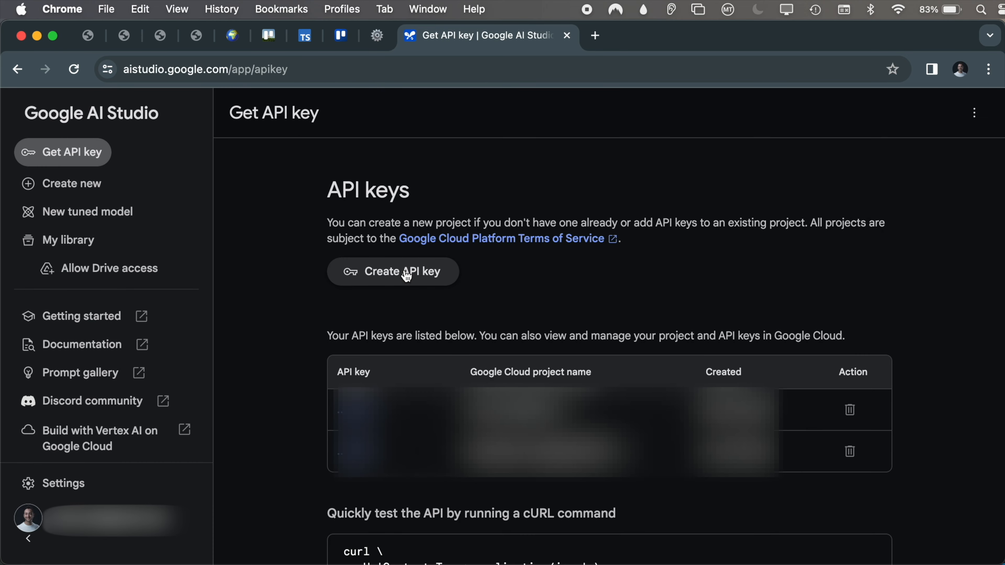
Step: Start creating an API key and follow the link to the project's Google Cloud credentials
click(405, 272)
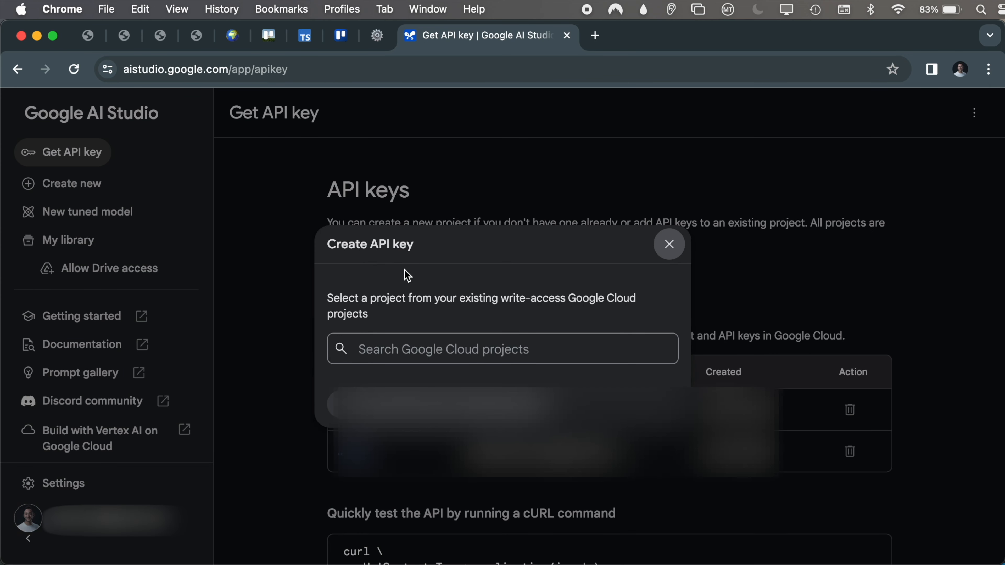
click(669, 244)
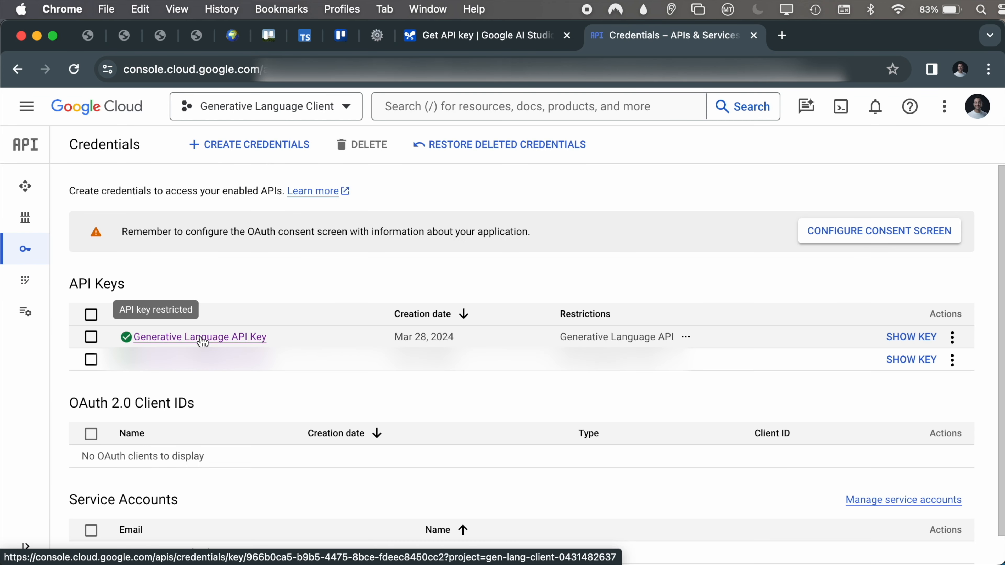
Step: Open the Generative Language API Key's edit page from the Credentials list
click(200, 337)
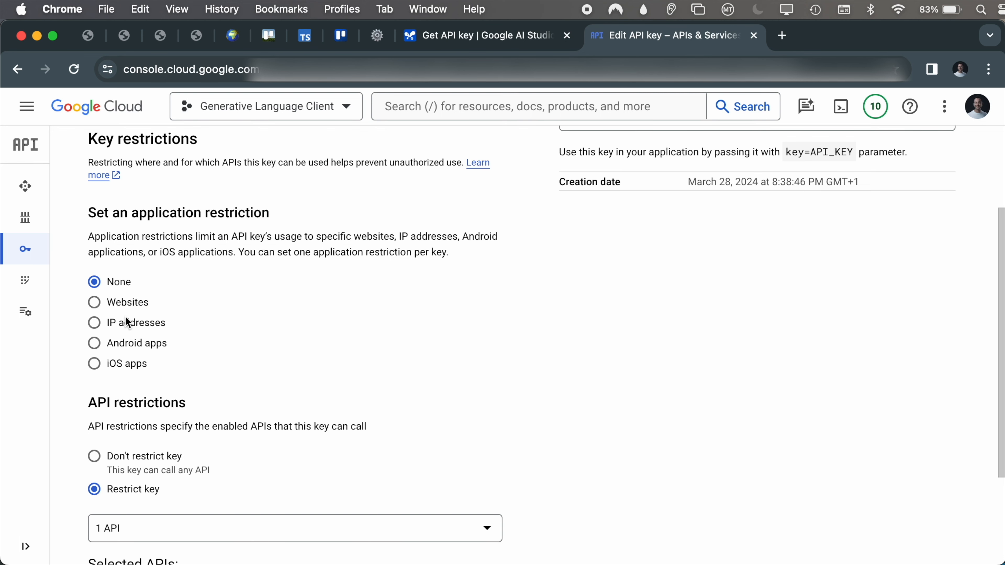
mouse_move(138, 358)
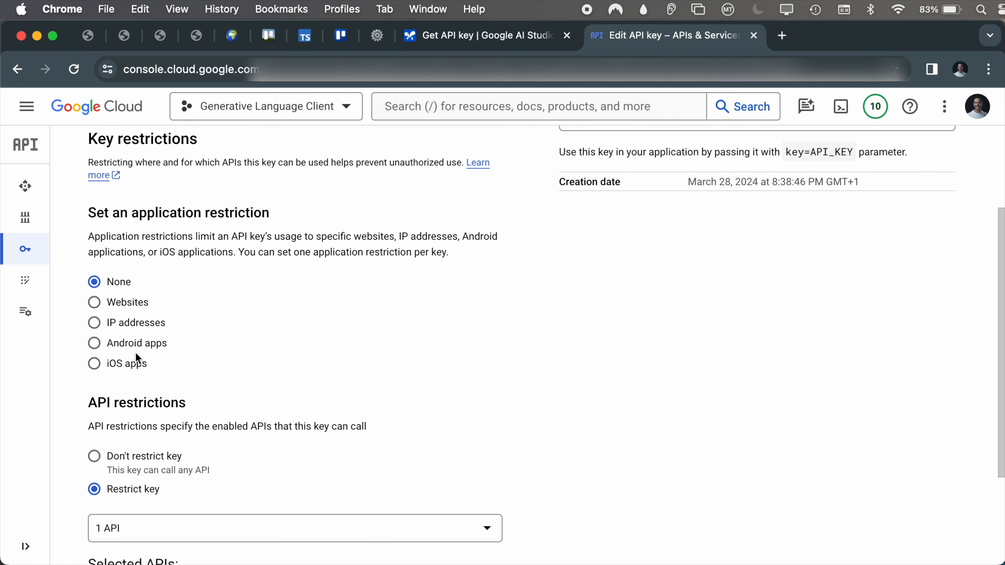
mouse_move(138, 372)
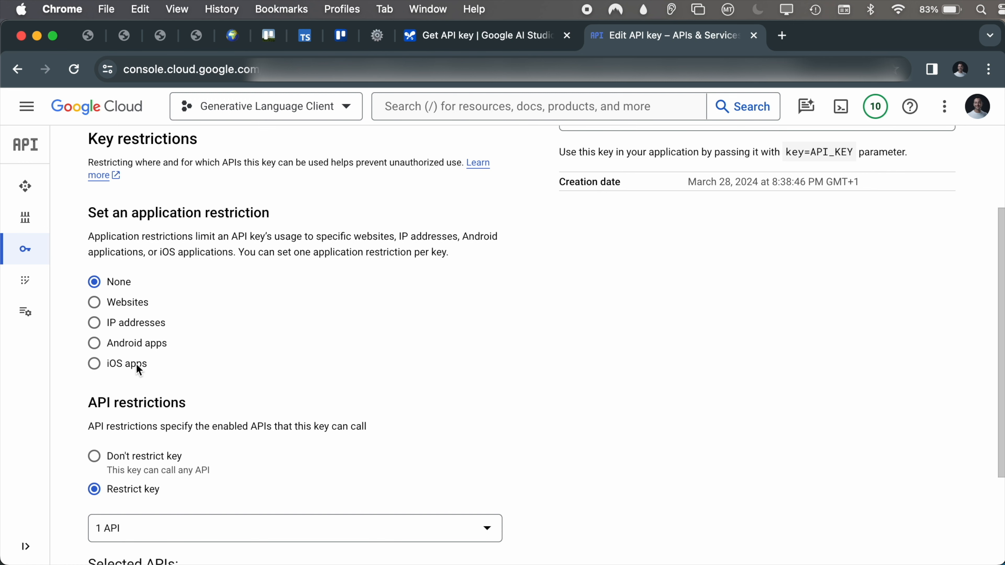
Step: Add a Websites restriction allowing localhost to the key and save the change
click(94, 302)
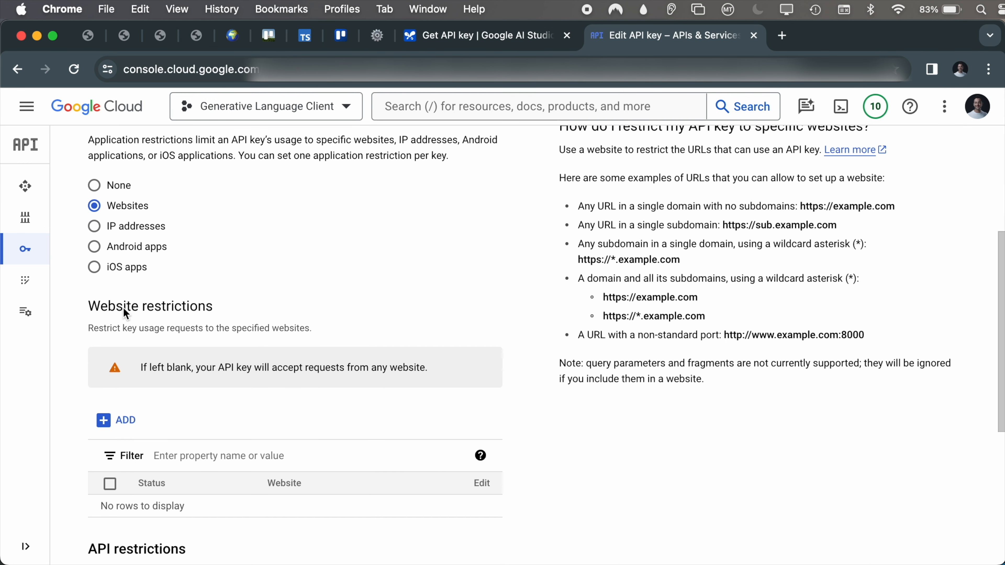
click(103, 420)
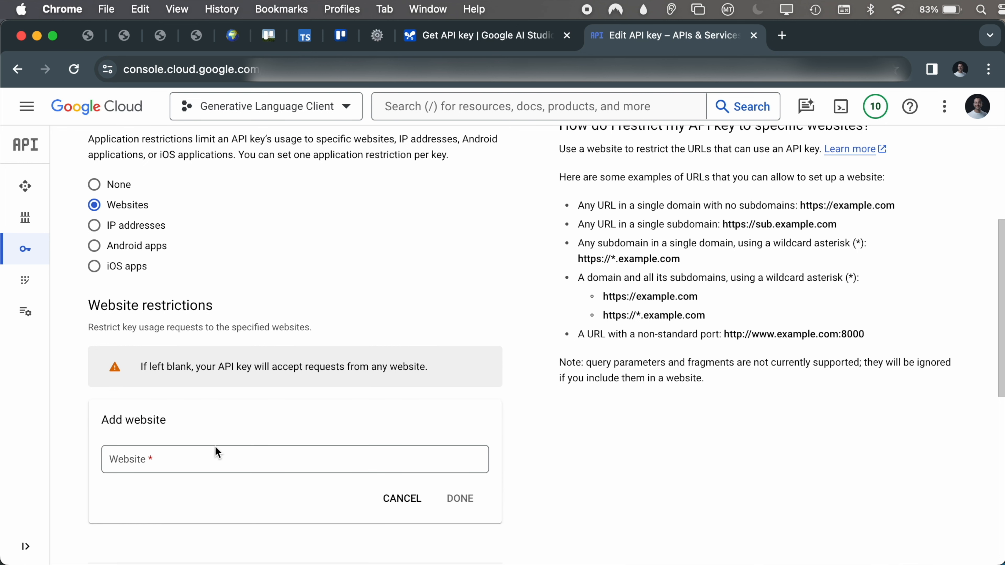
text(*.example.com/*)
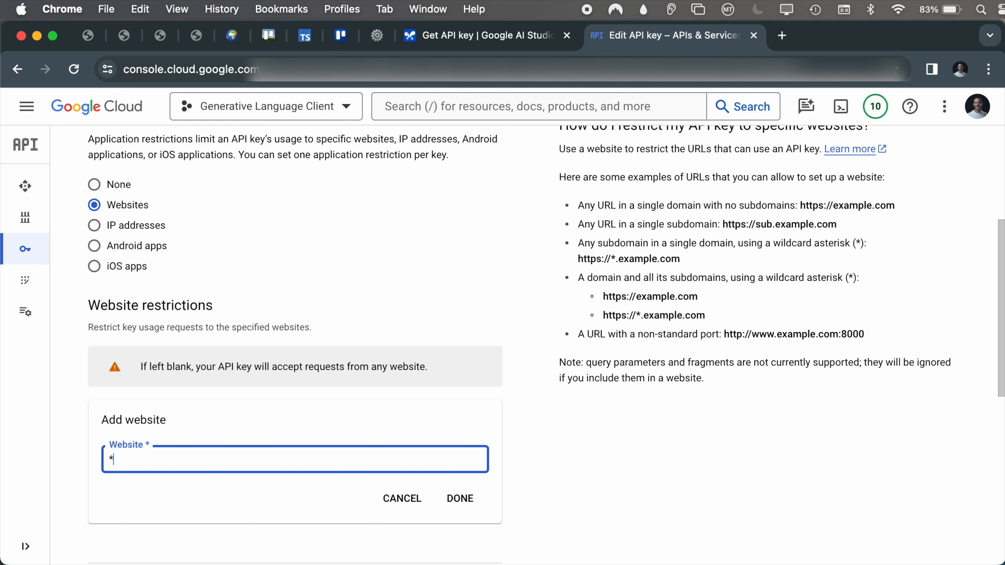
text(.netlify)
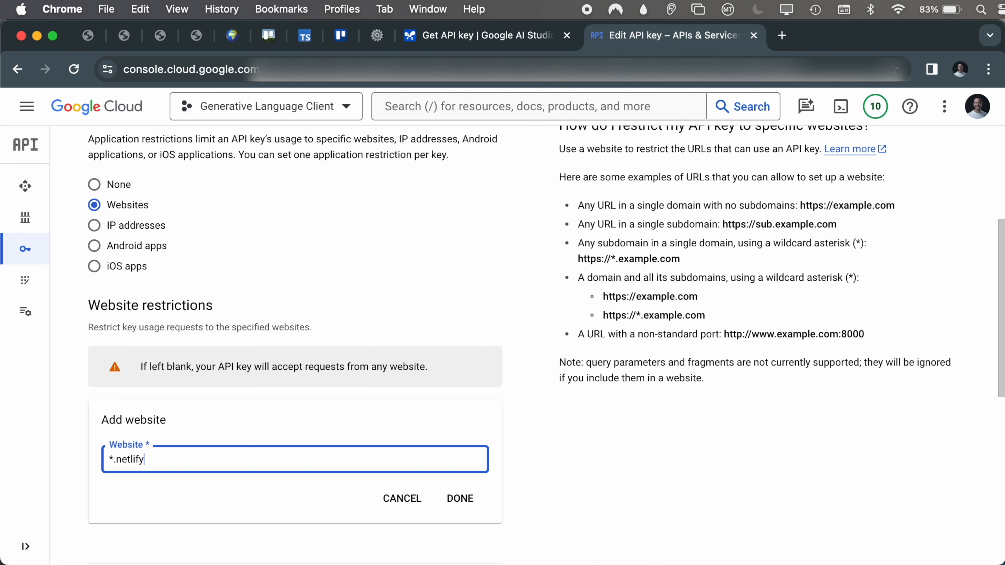
text(.app)
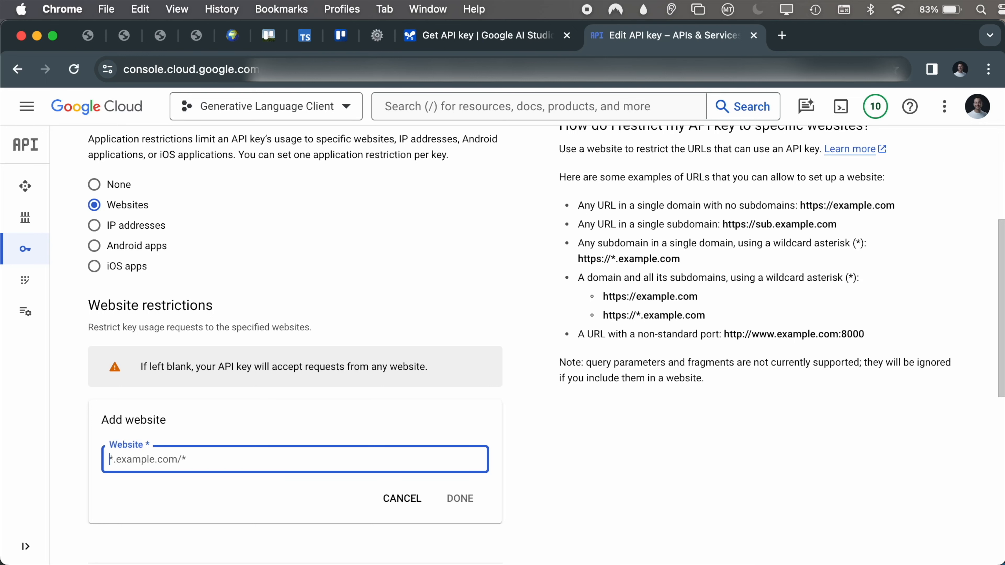
text(local)
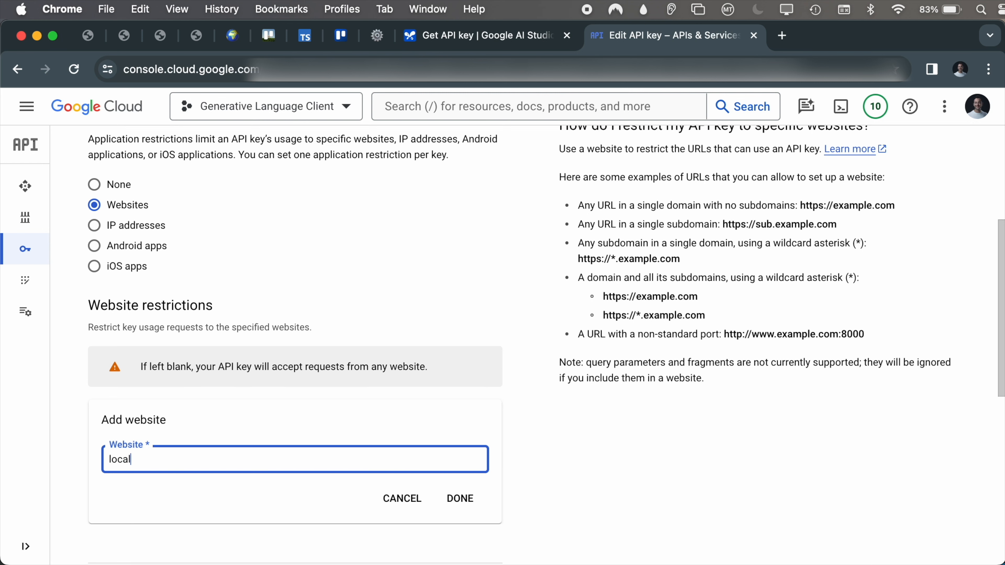
click(460, 499)
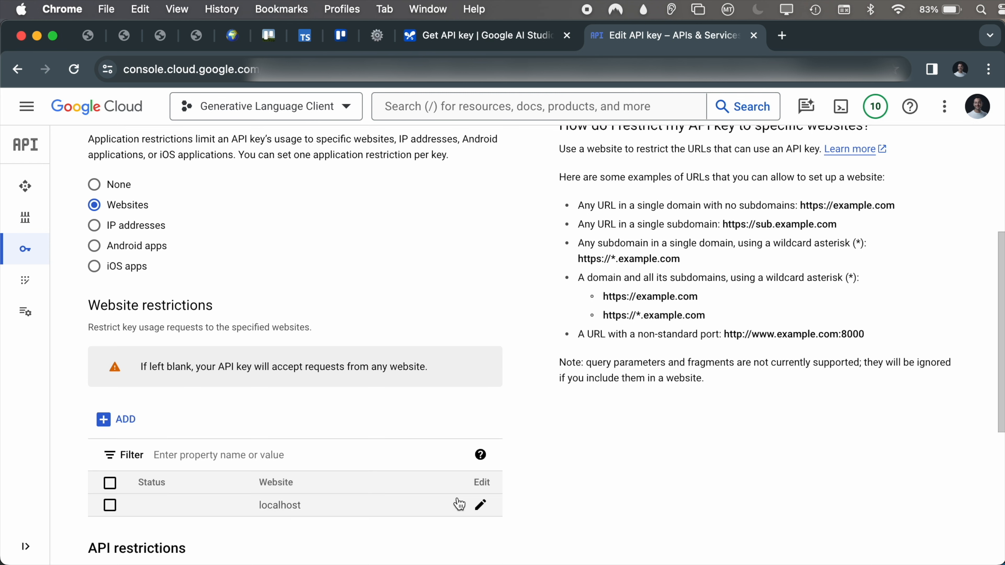
scroll(down, 3)
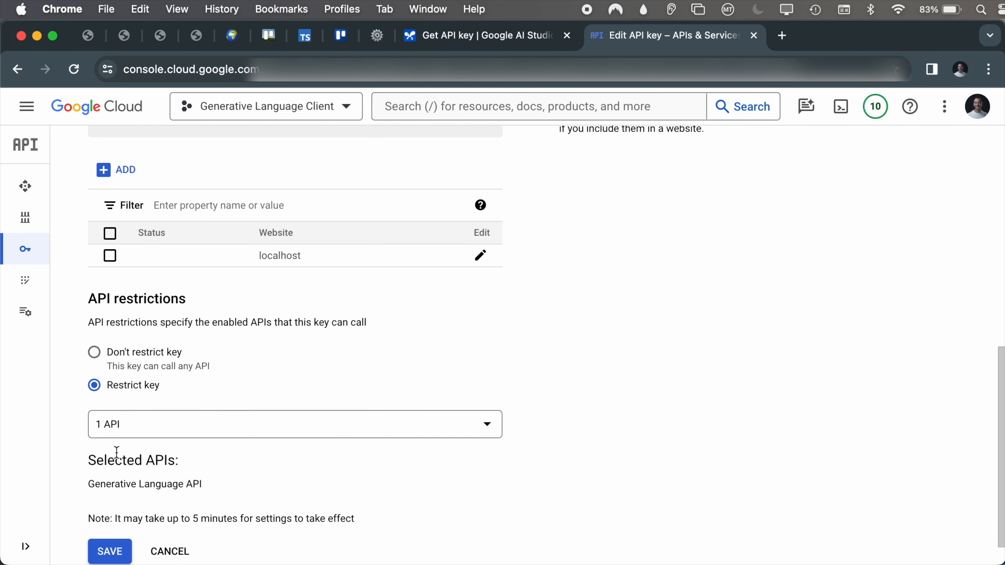
click(110, 551)
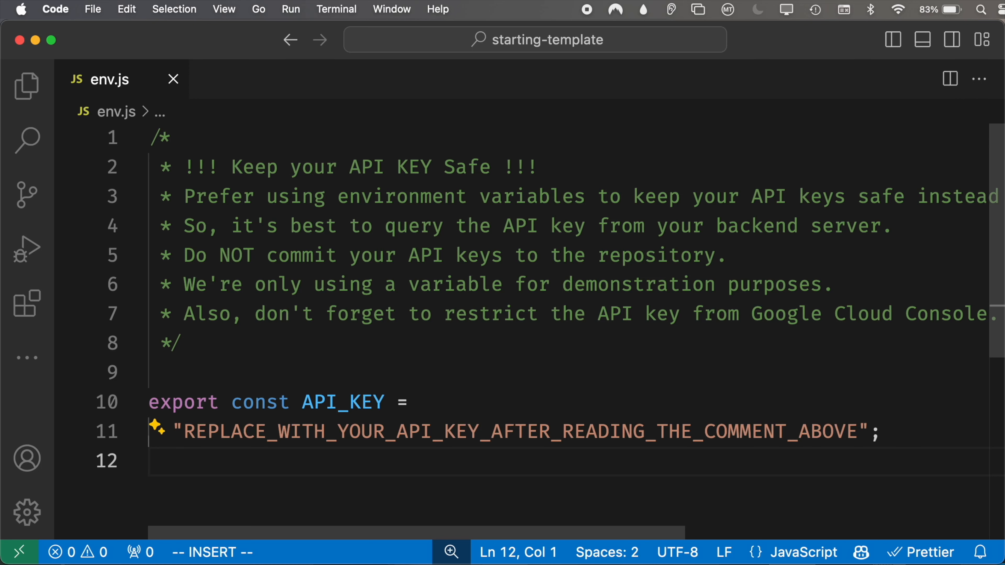
mouse_move(517, 435)
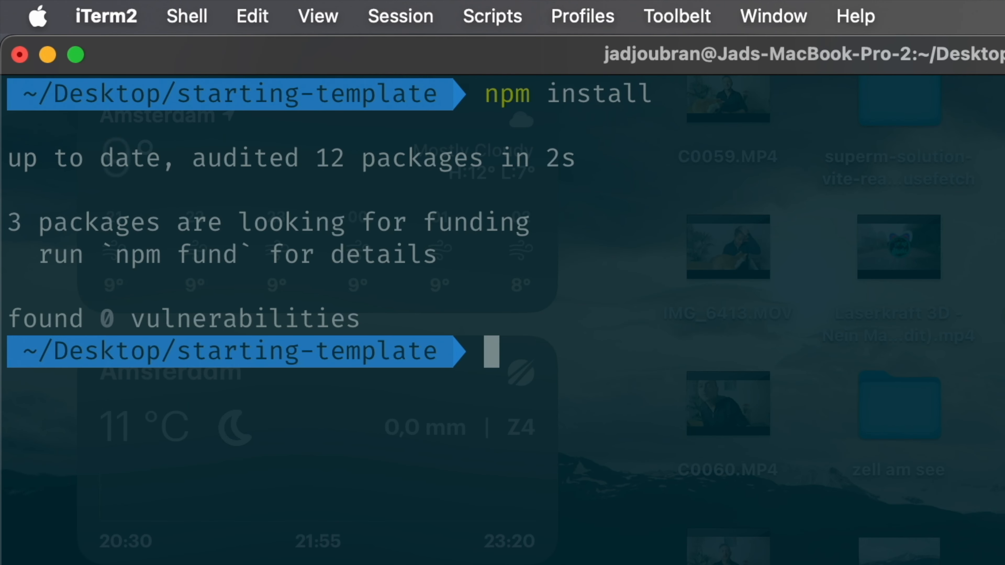
Step: Run npm install in starting-template and open the running site at localhost:5173
text(npm)
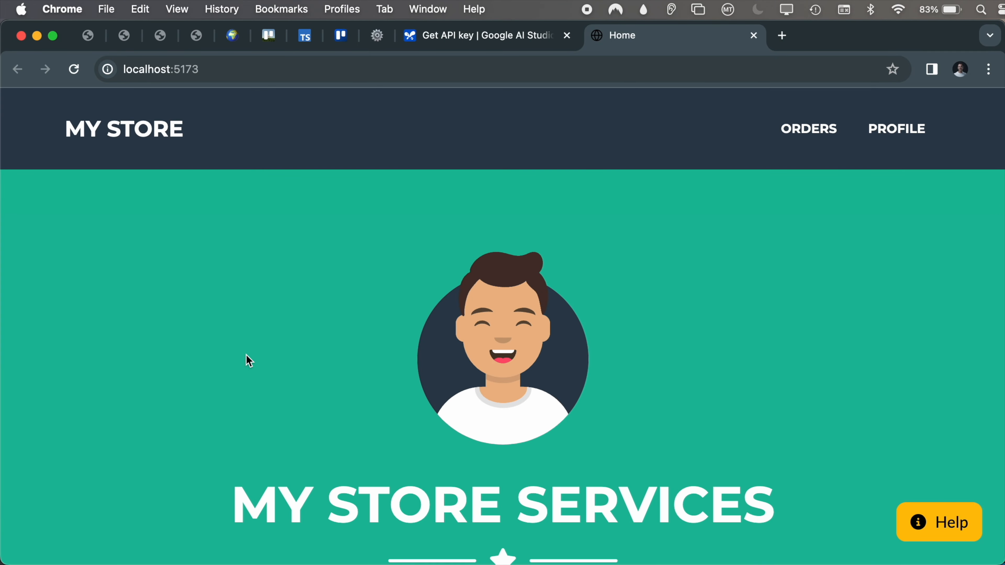
click(566, 36)
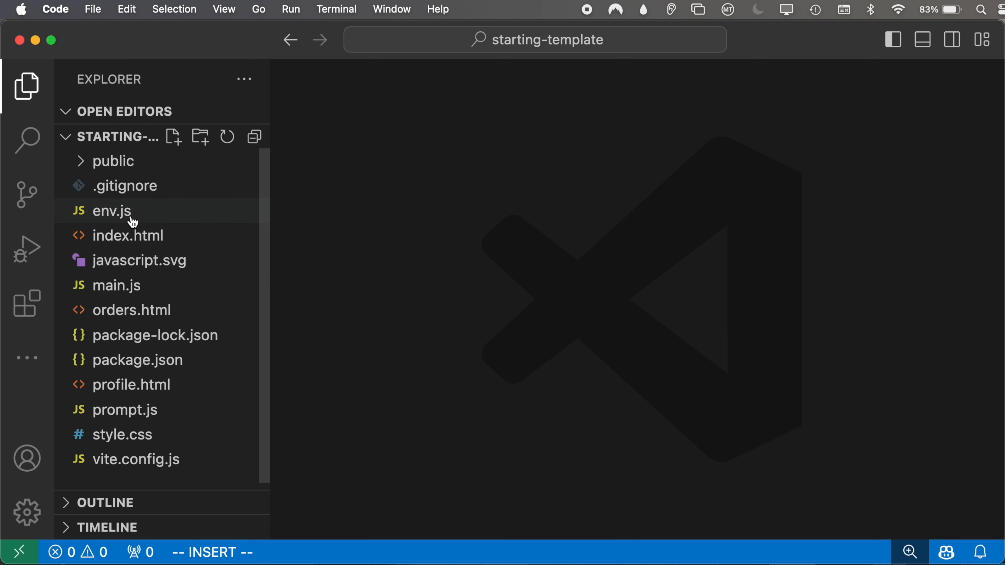
mouse_move(130, 242)
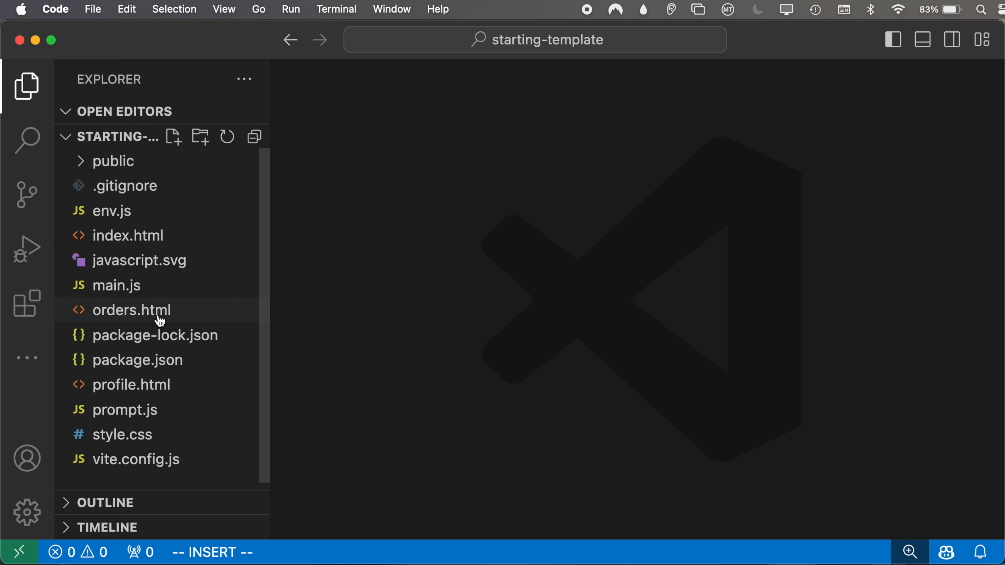
mouse_move(158, 409)
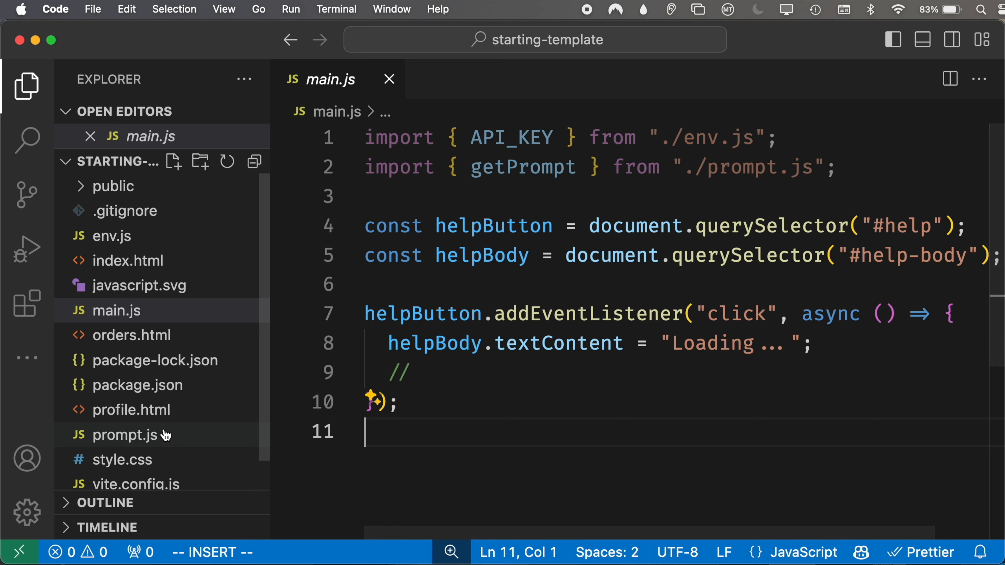
Step: Open prompt.js from the Explorer to view the getPrompt starter code
click(124, 436)
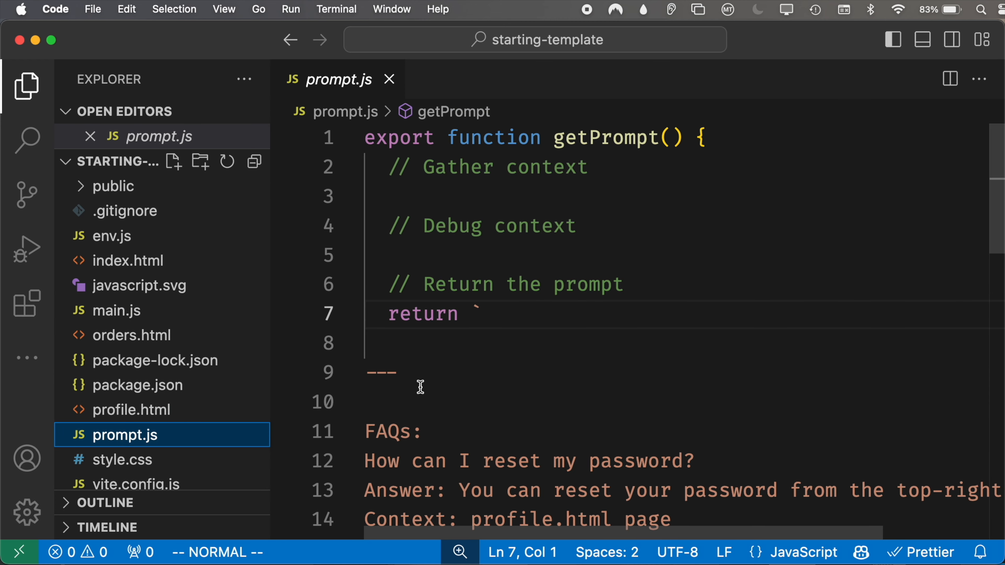